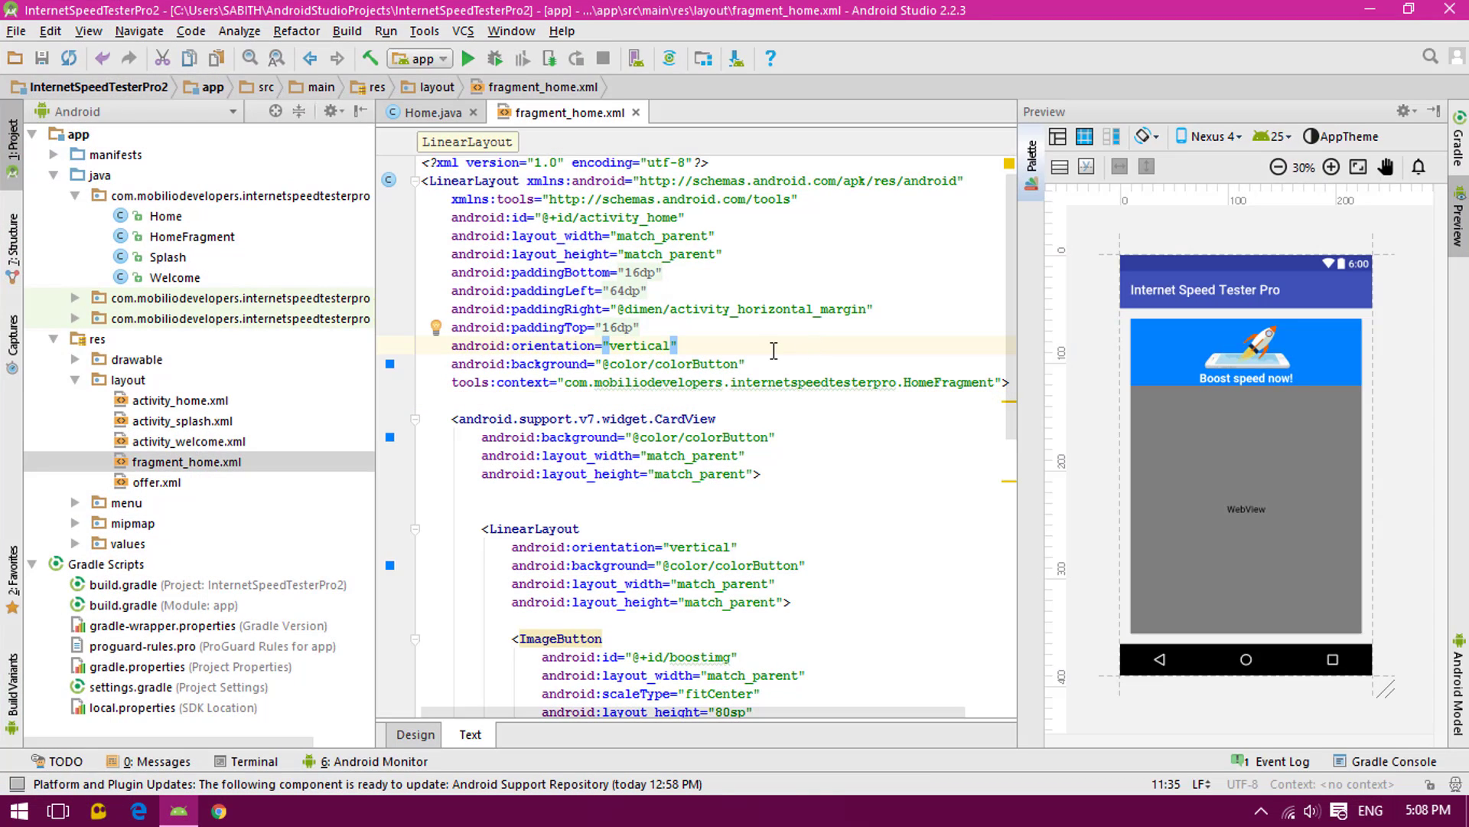
Select the com.mobiliodevelopers.internetspeedtesterpro package in the Project pane
{"action": "left_click", "coordinate": [244, 196]}
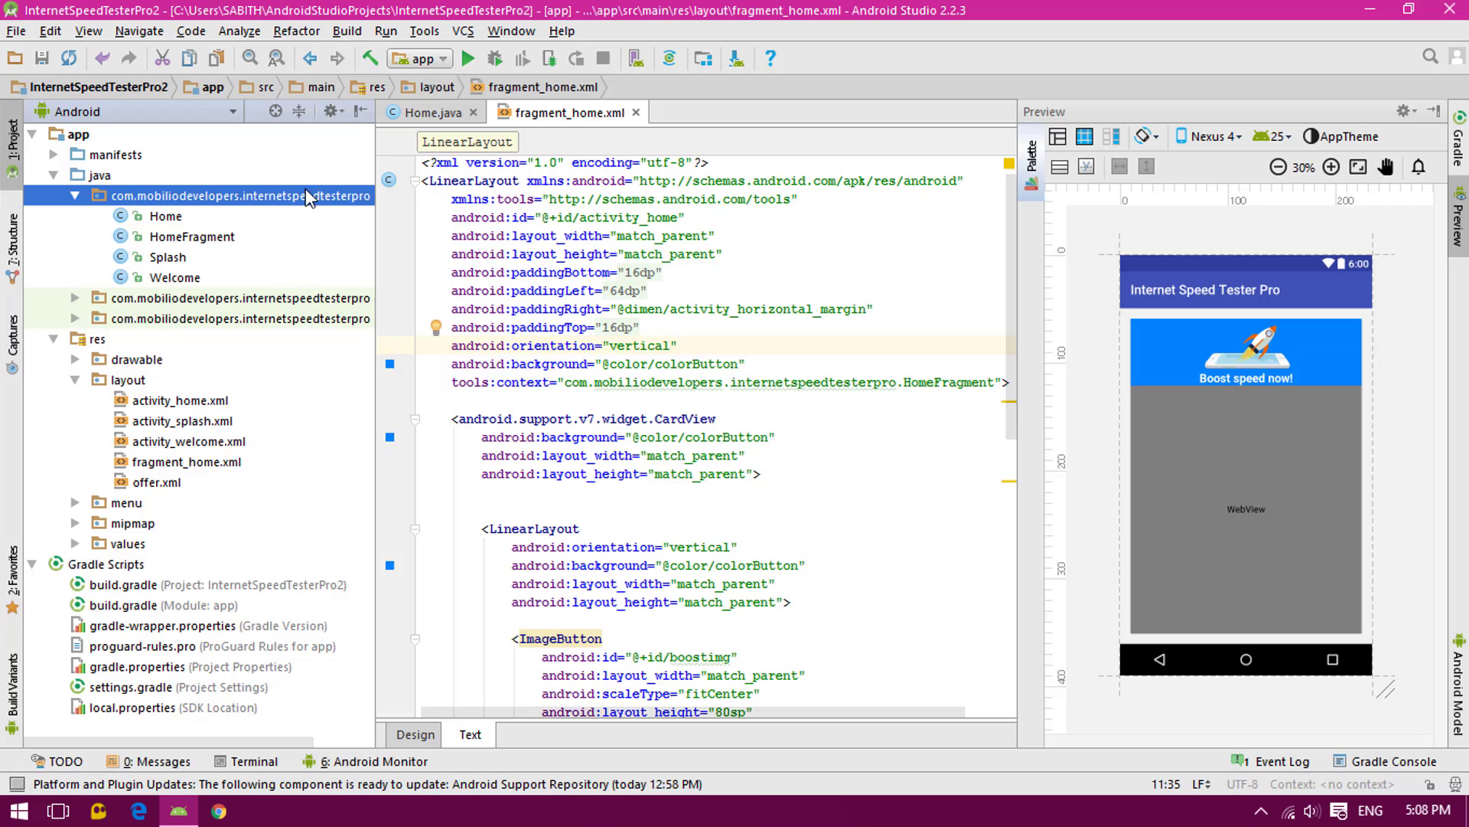
{"action": "left_click", "coordinate": [234, 196]}
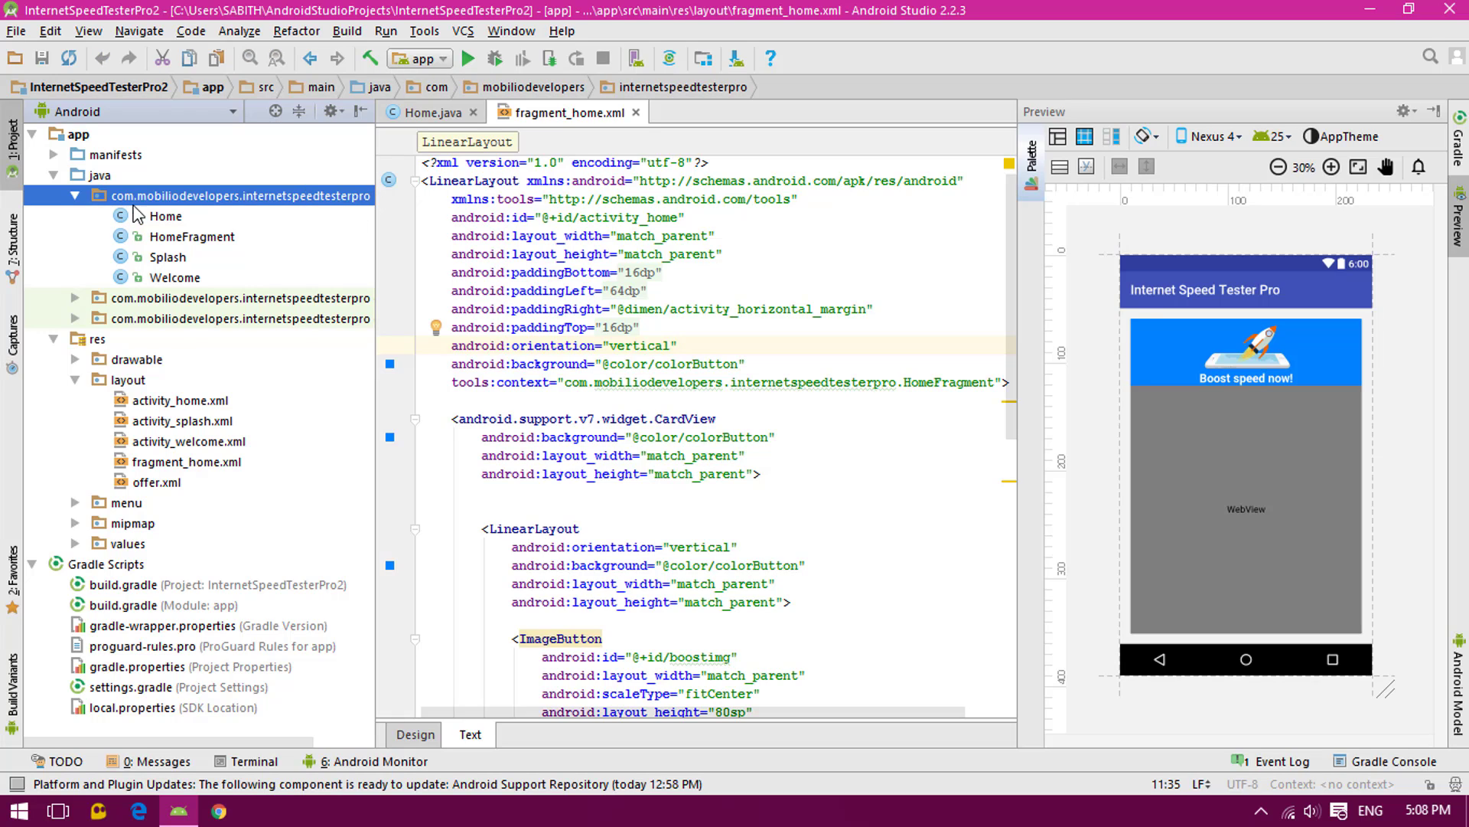
{"action": "mouse_move", "coordinate": [190, 205]}
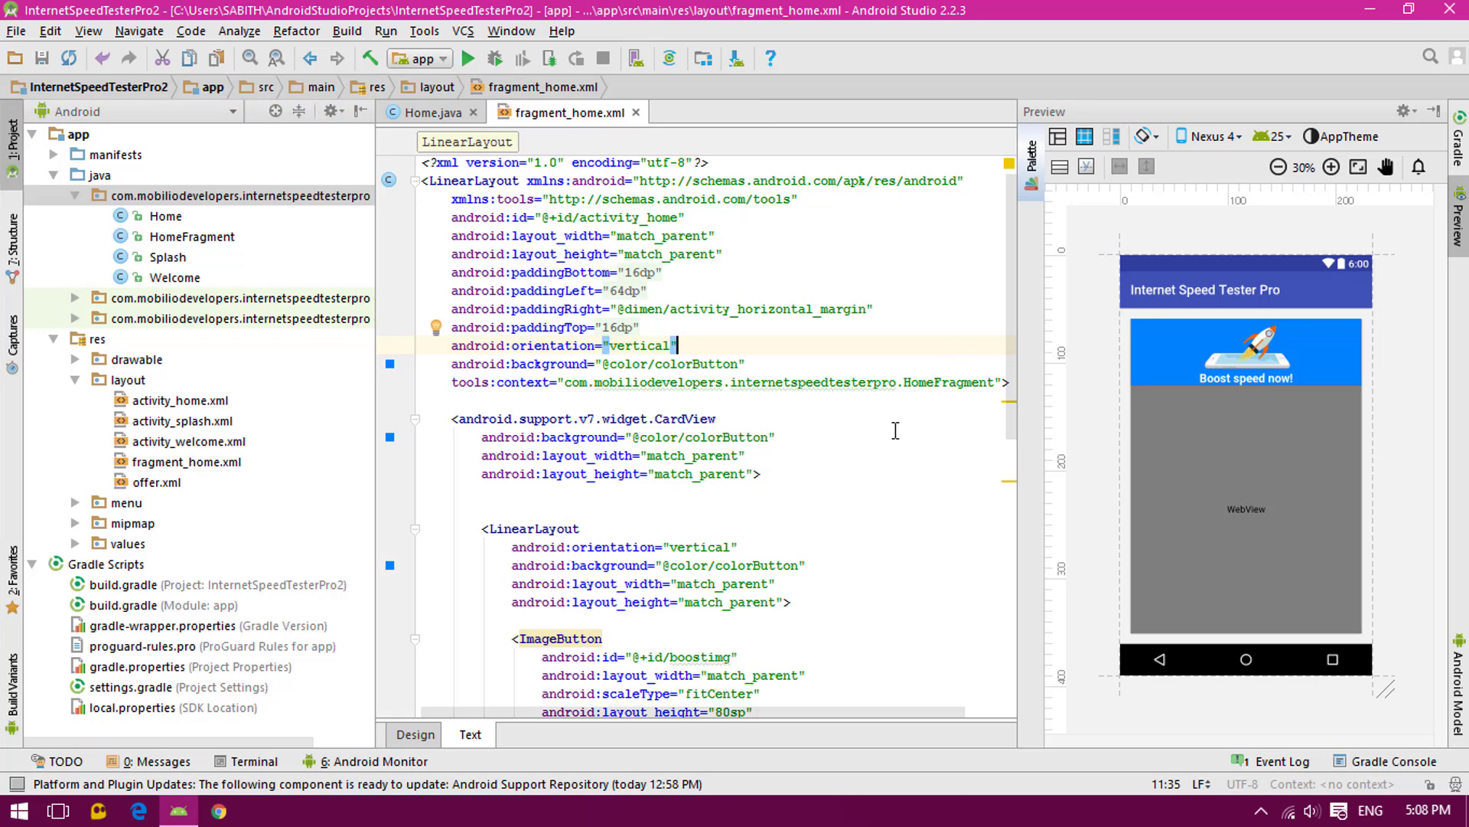
{"action": "mouse_move", "coordinate": [698, 382]}
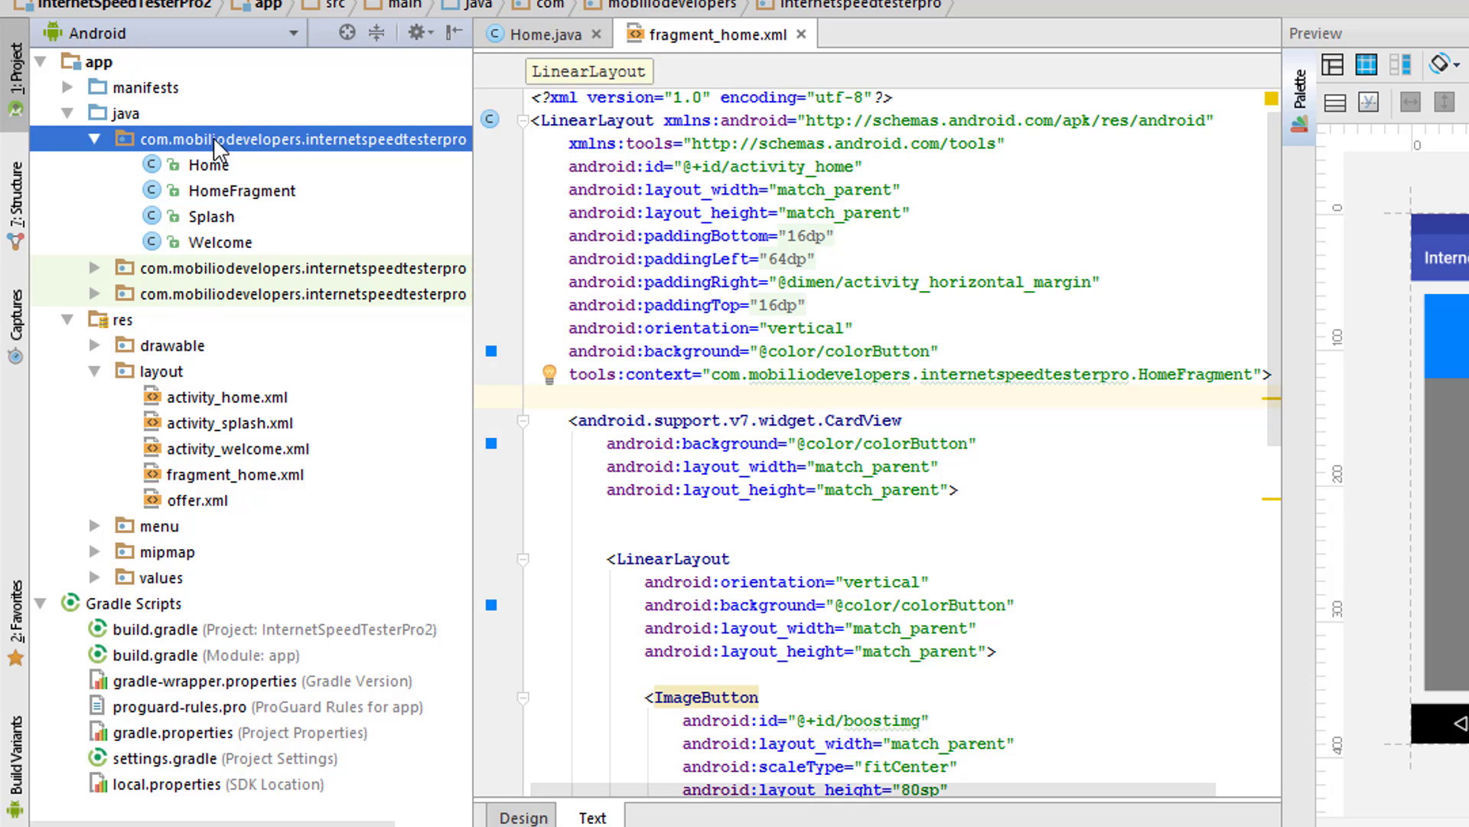
{"action": "mouse_move", "coordinate": [251, 164]}
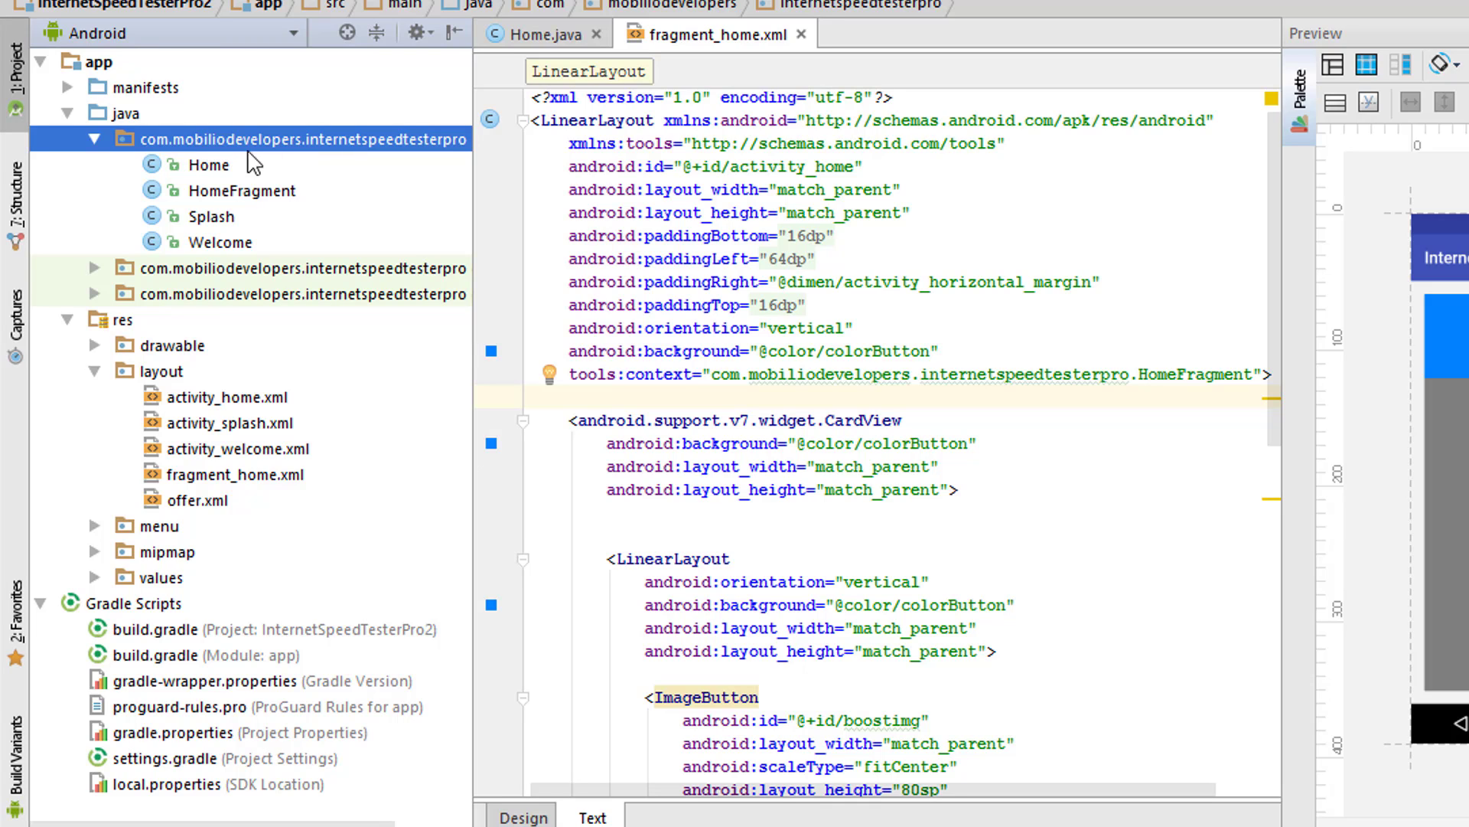
{"action": "mouse_move", "coordinate": [179, 150]}
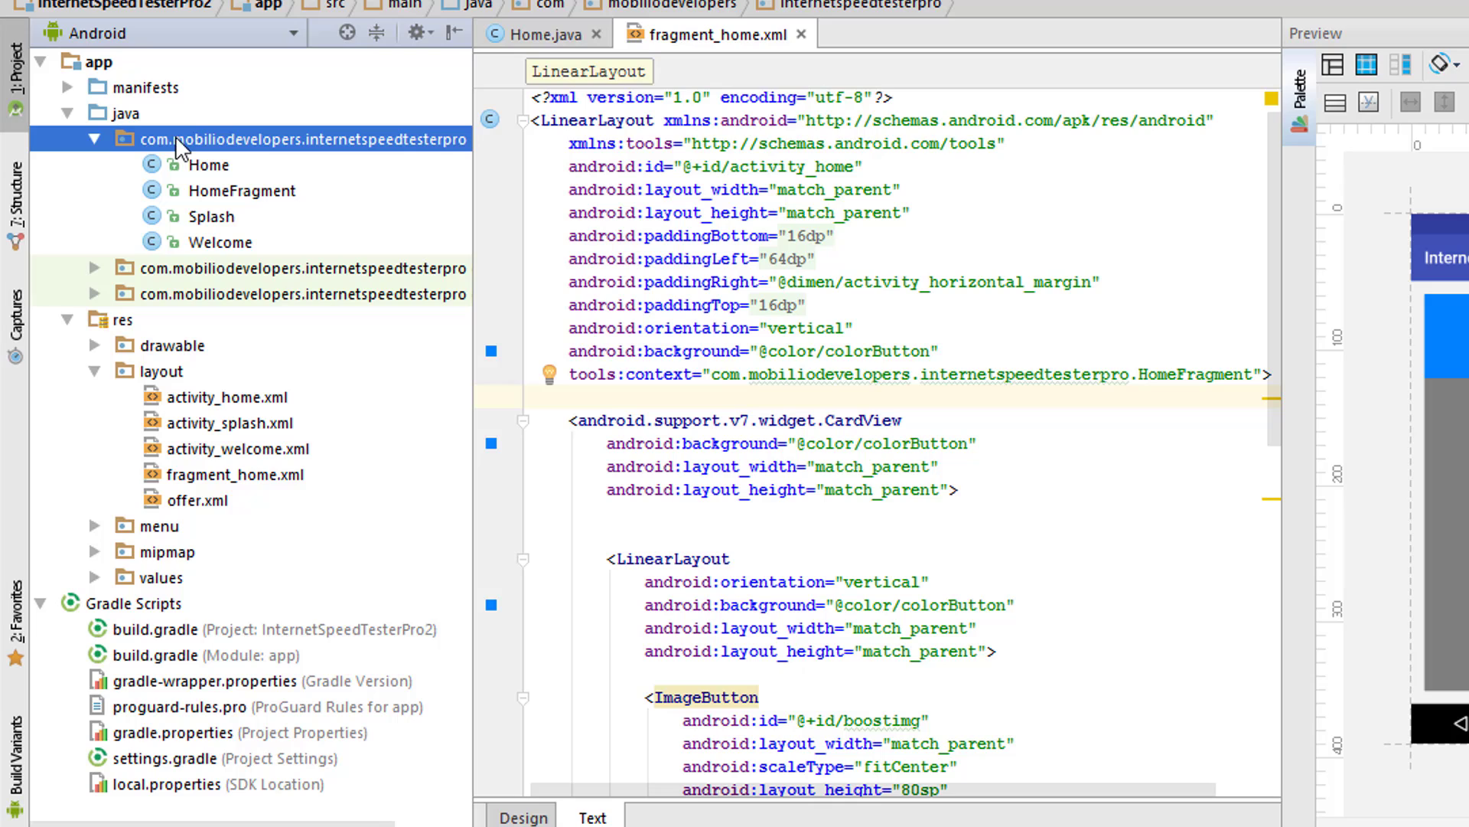
{"action": "mouse_move", "coordinate": [293, 155]}
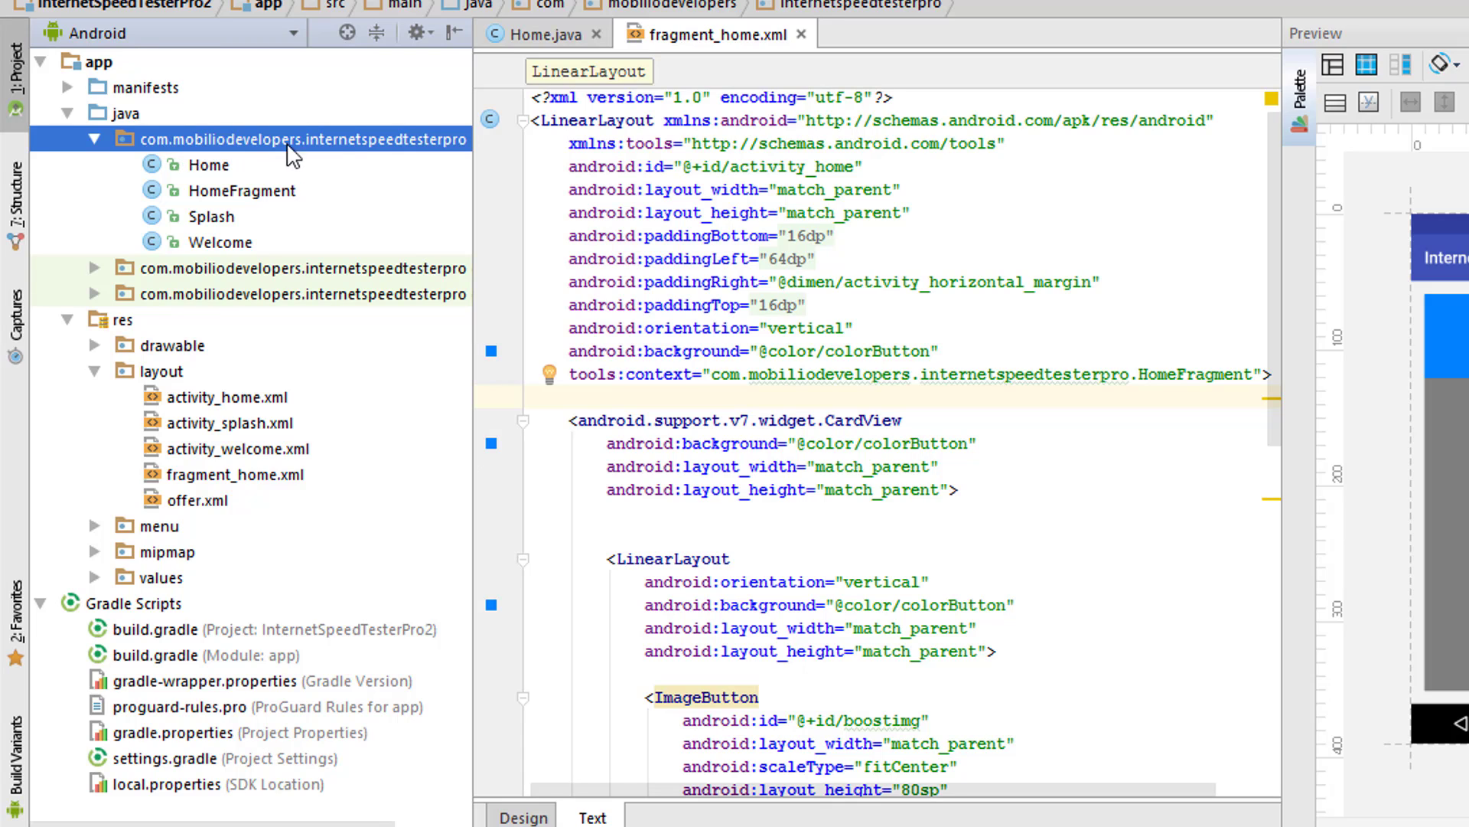
{"action": "mouse_move", "coordinate": [359, 160]}
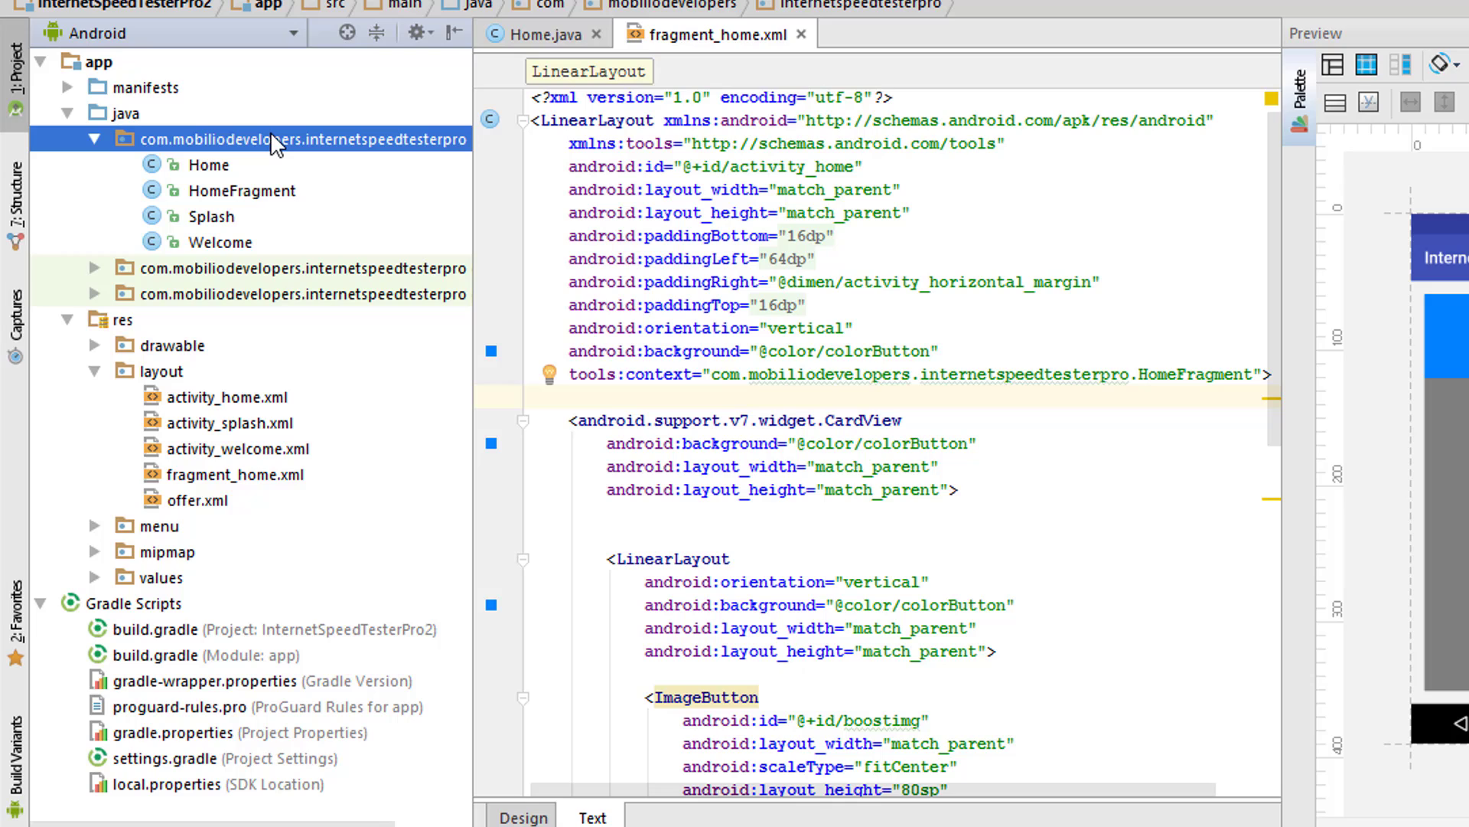
{"action": "mouse_move", "coordinate": [317, 189]}
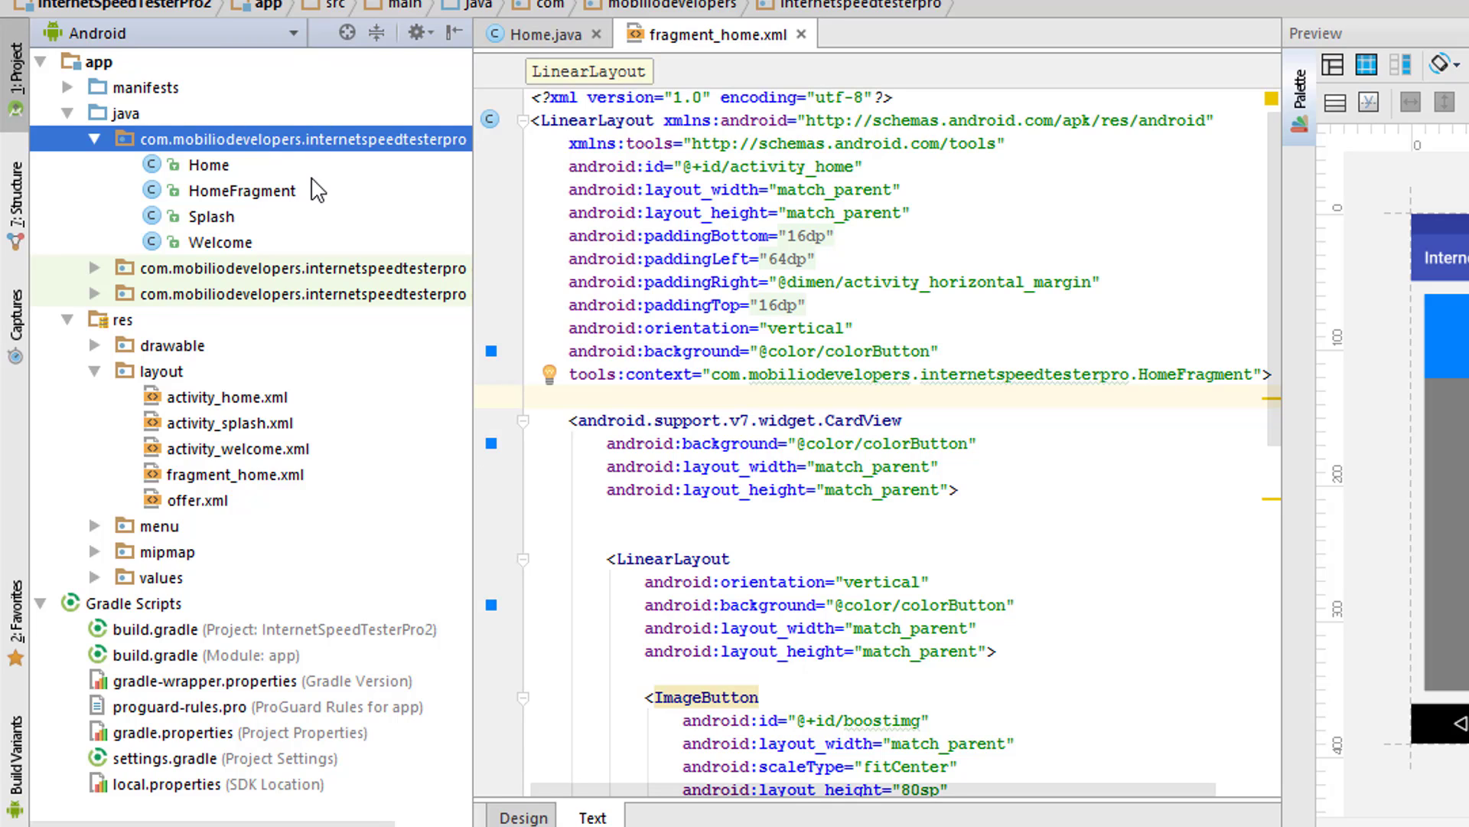
{"action": "mouse_move", "coordinate": [411, 144]}
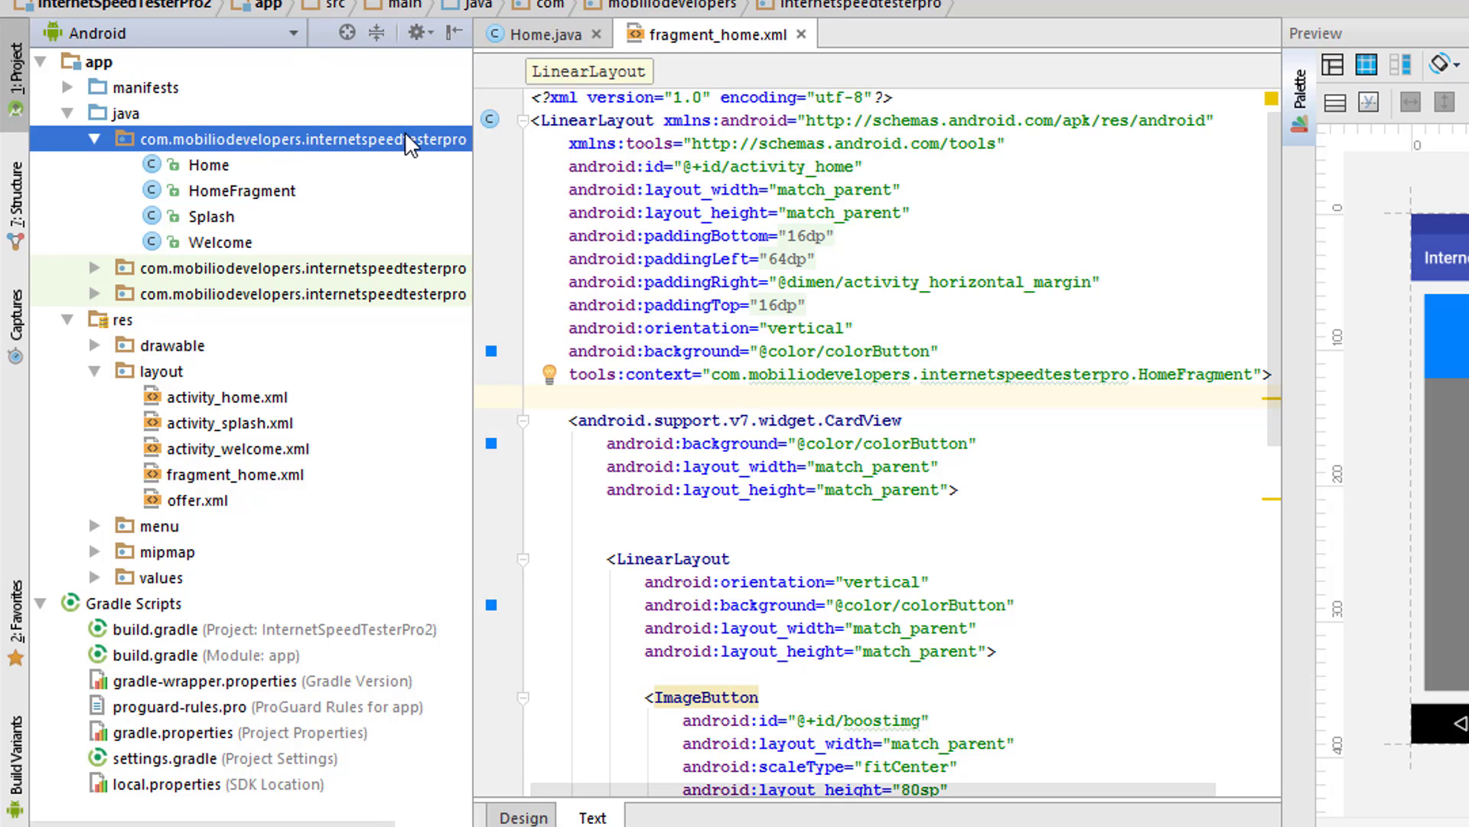
{"action": "mouse_move", "coordinate": [271, 147]}
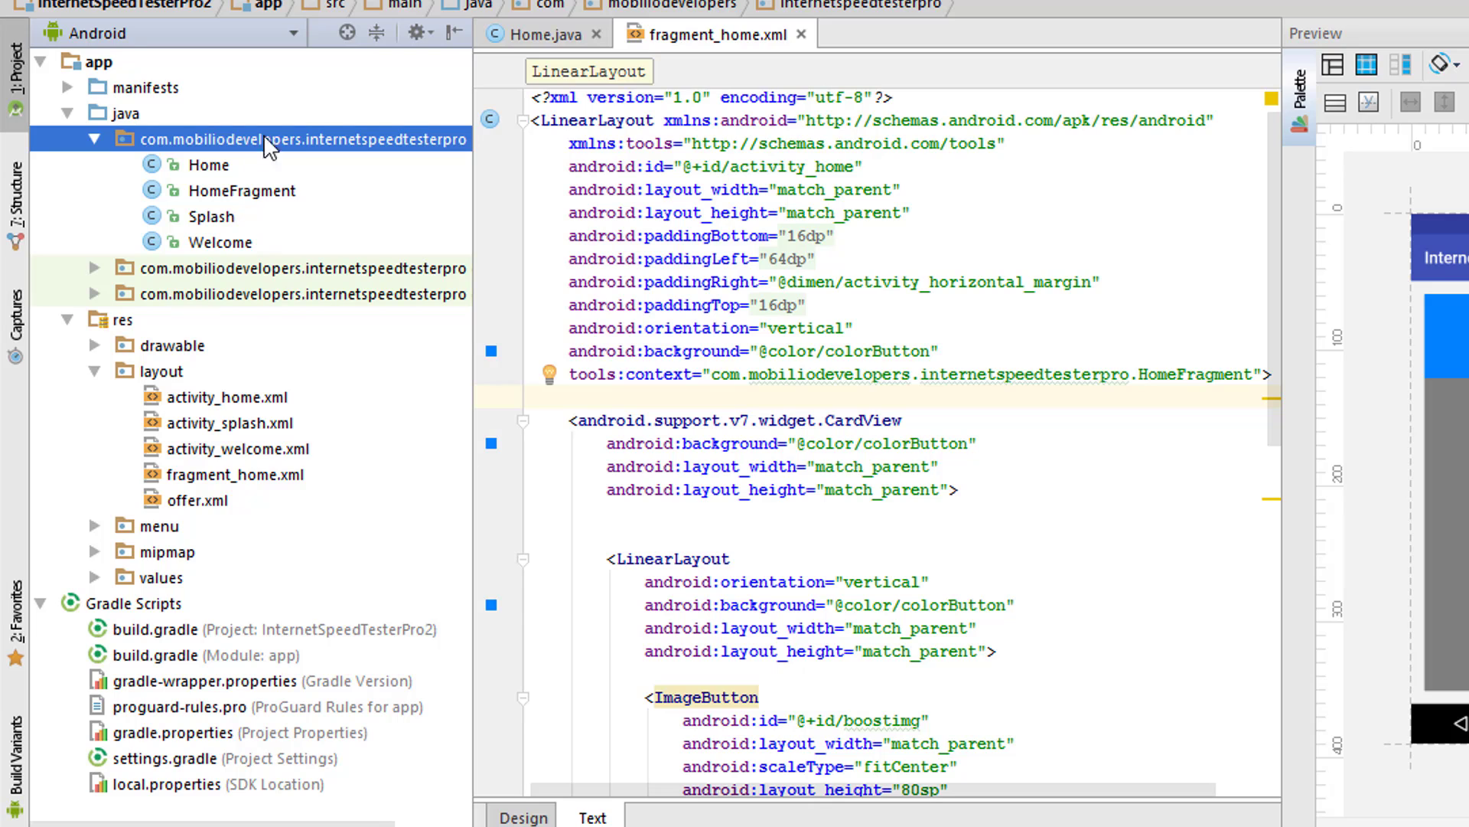
{"action": "mouse_move", "coordinate": [97, 49]}
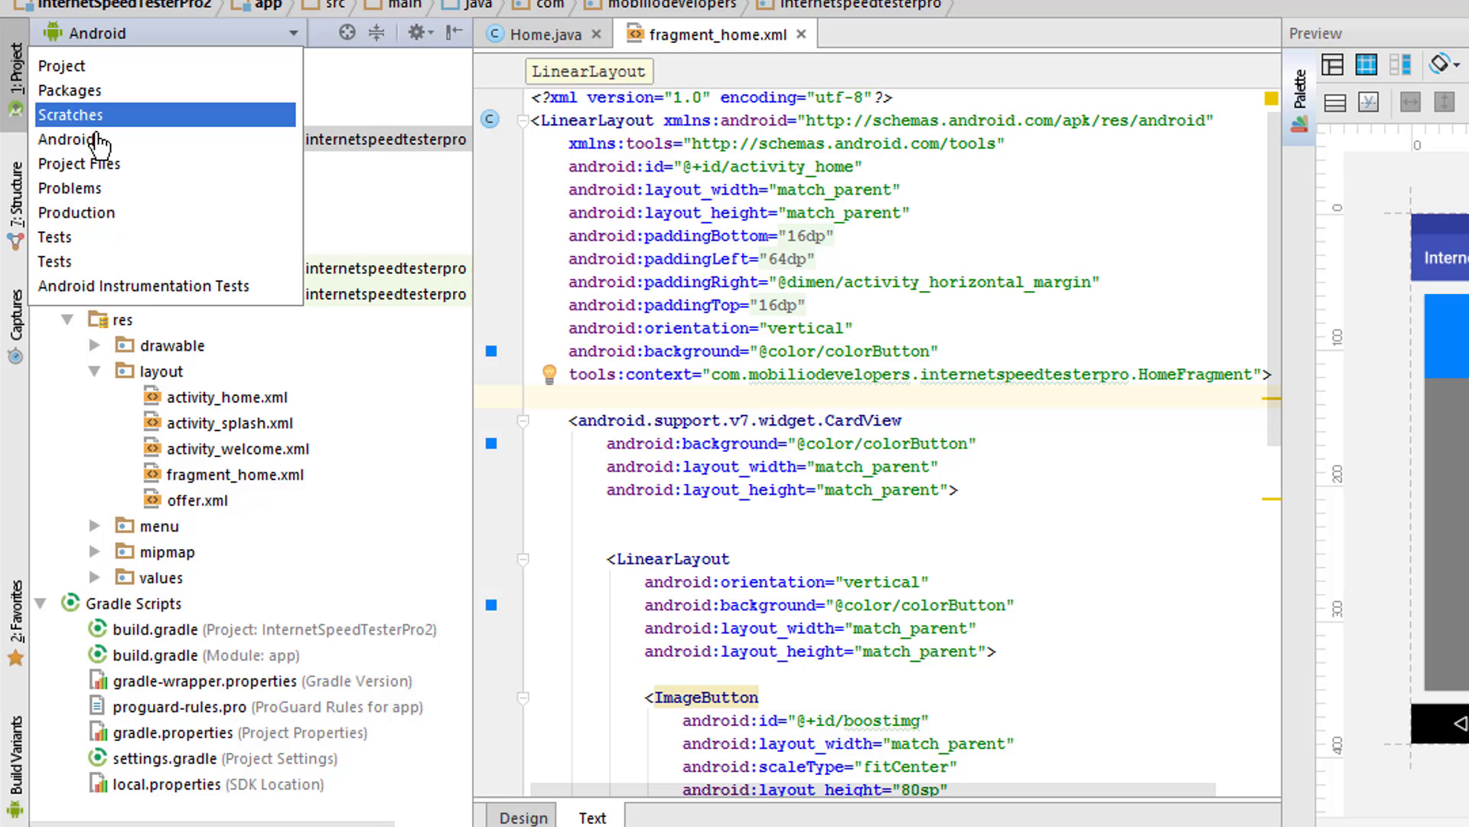
Stay in Android view and turn off compacting of empty middle packages
{"action": "left_click", "coordinate": [75, 139]}
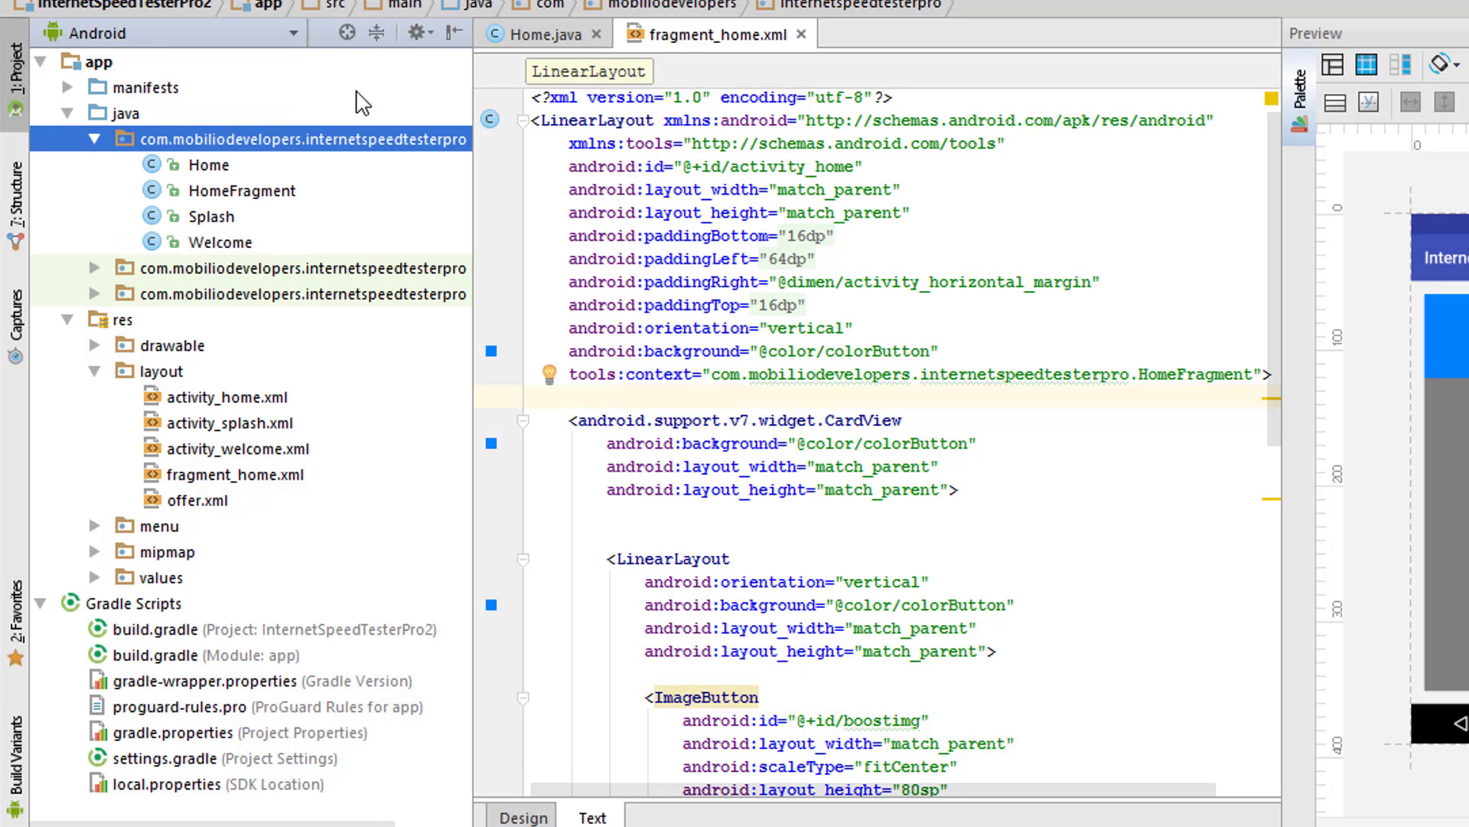
{"action": "mouse_move", "coordinate": [416, 35]}
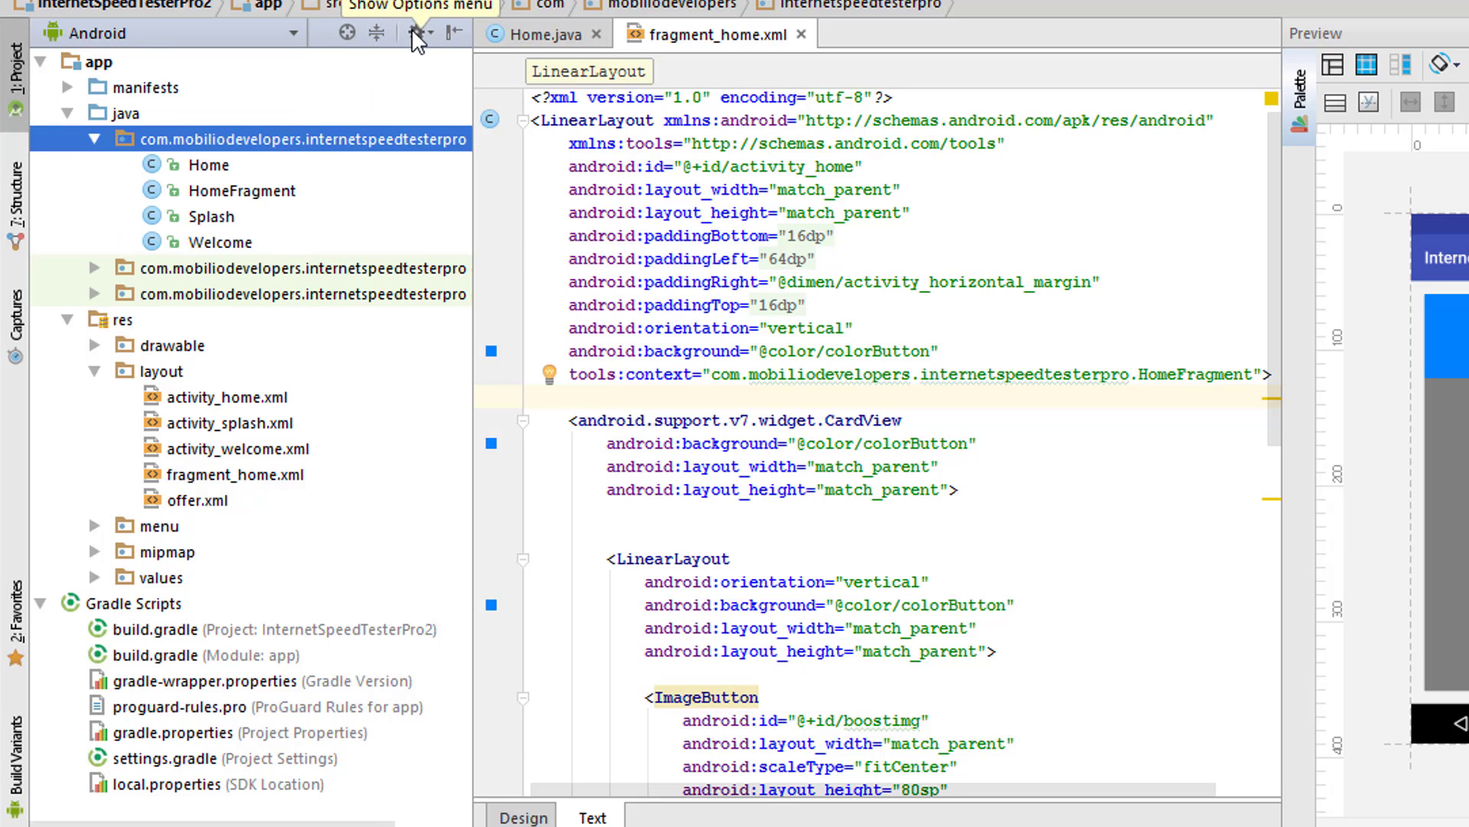
{"action": "left_click", "coordinate": [419, 33]}
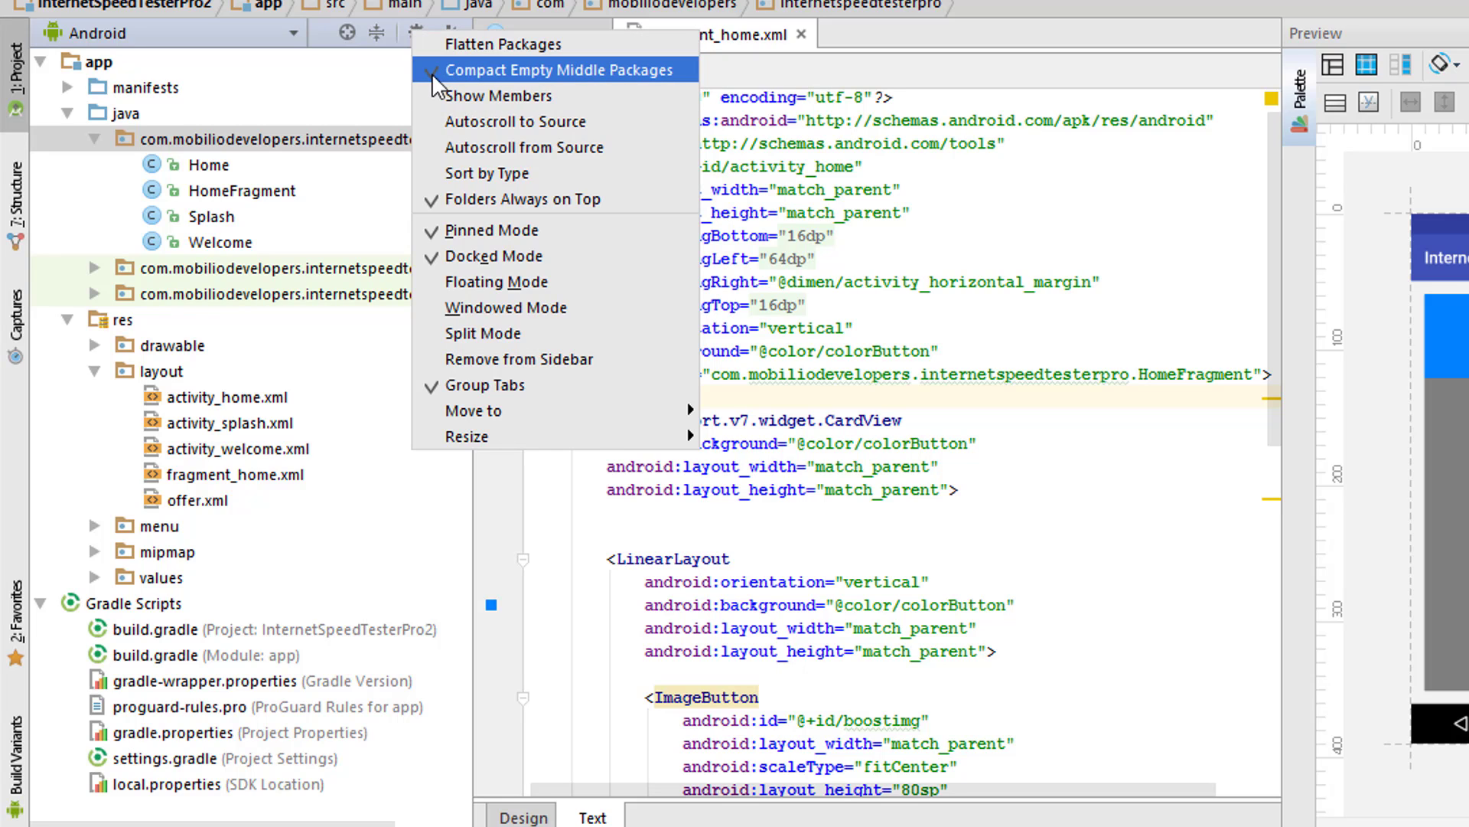
{"action": "left_click", "coordinate": [542, 69]}
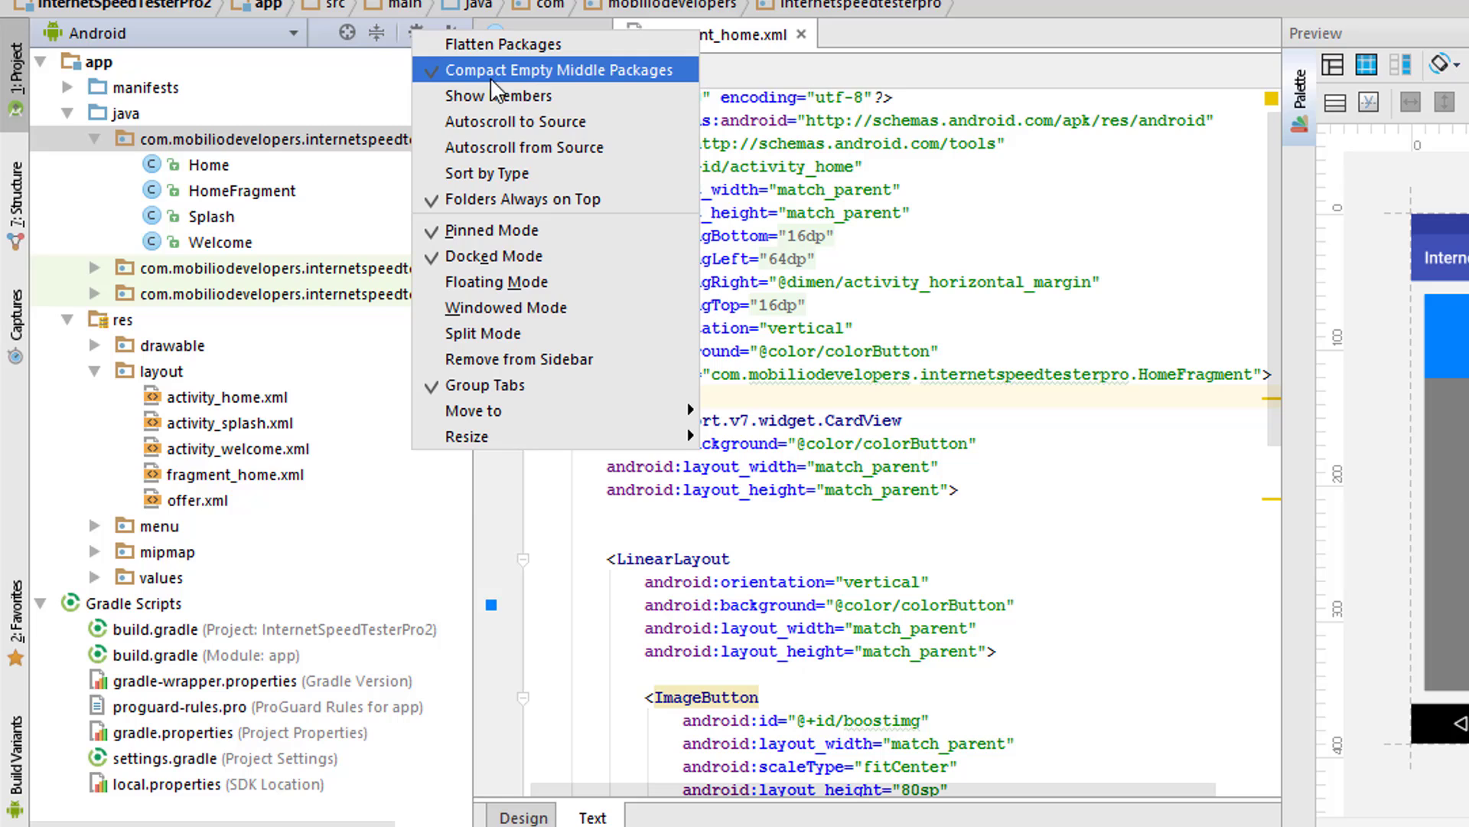
{"action": "left_click", "coordinate": [538, 68]}
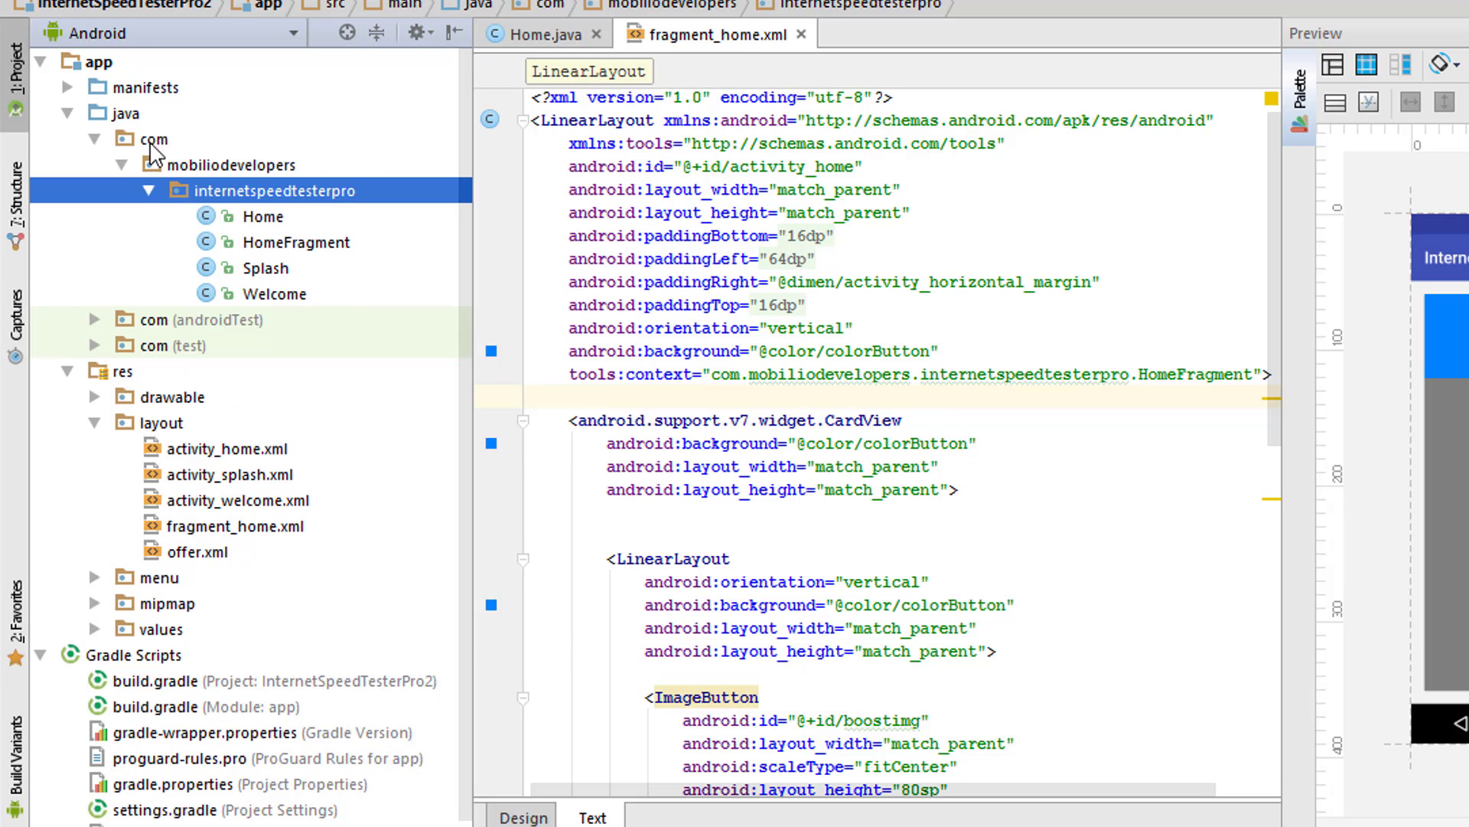
Browse the com, mobiliodevelopers and internetspeedtesterpro packages, ending on mobiliodevelopers
{"action": "left_click", "coordinate": [237, 163]}
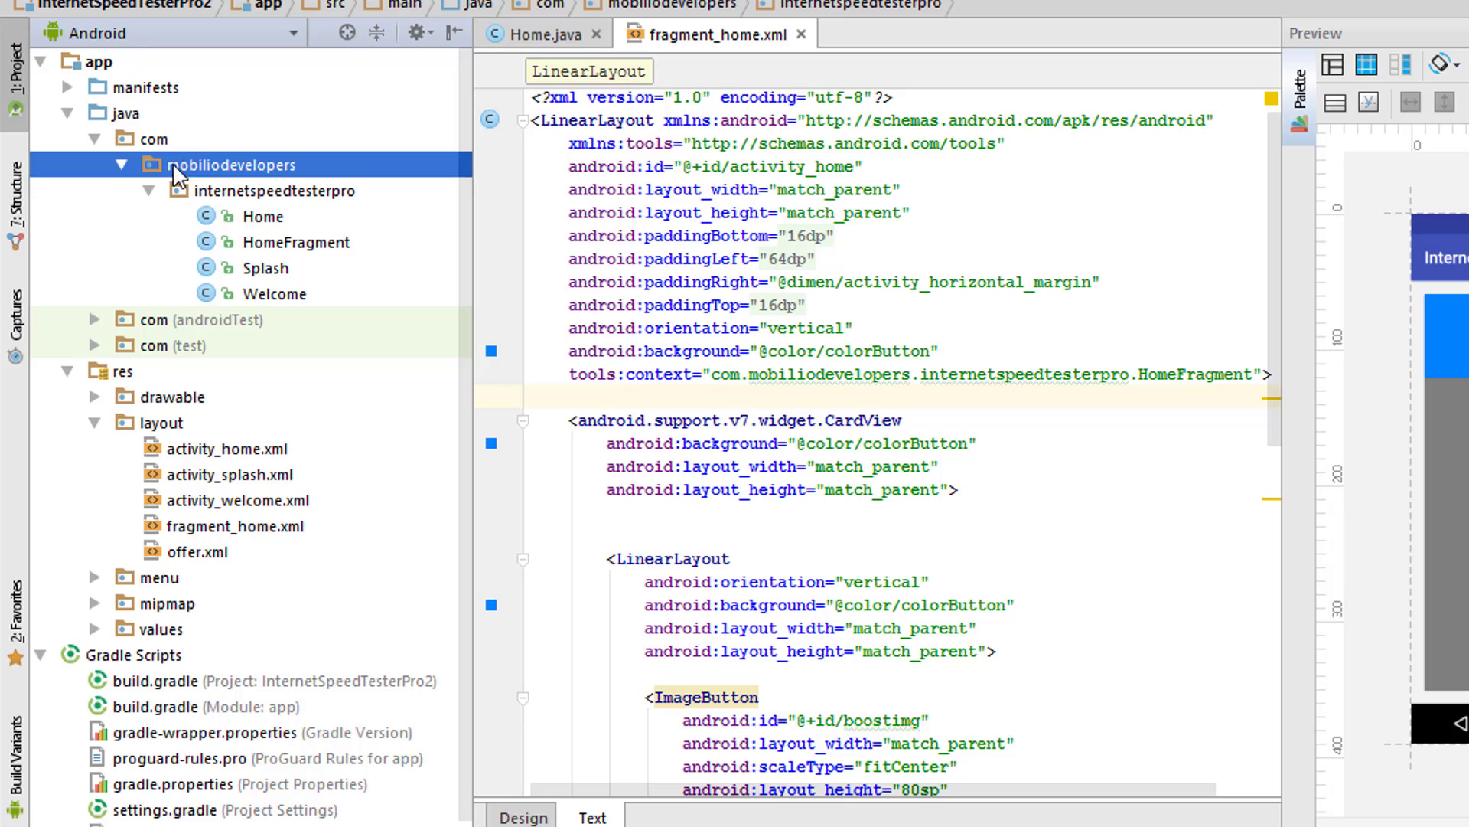
{"action": "left_click", "coordinate": [275, 191]}
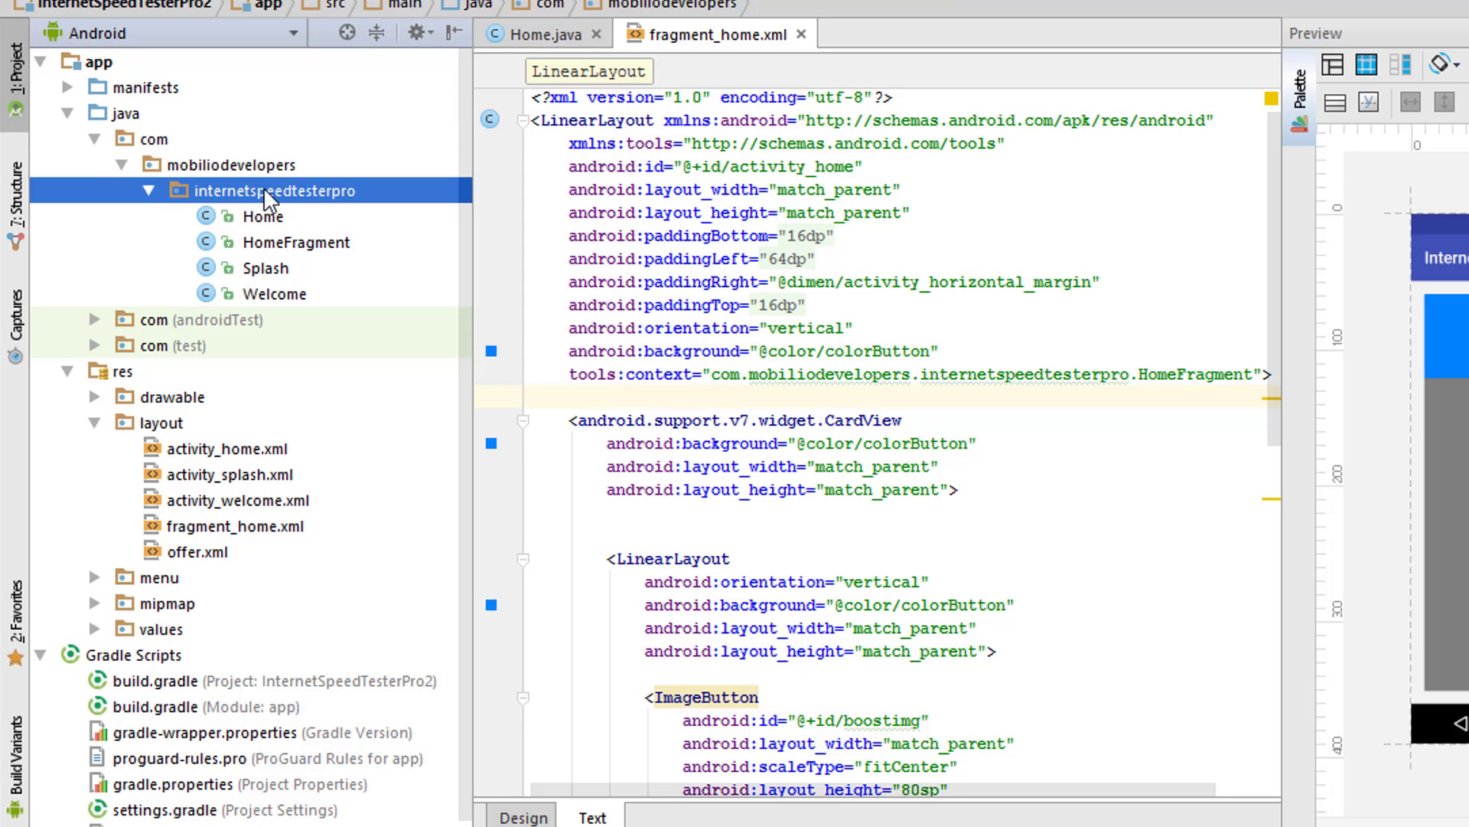
{"action": "left_click", "coordinate": [153, 138]}
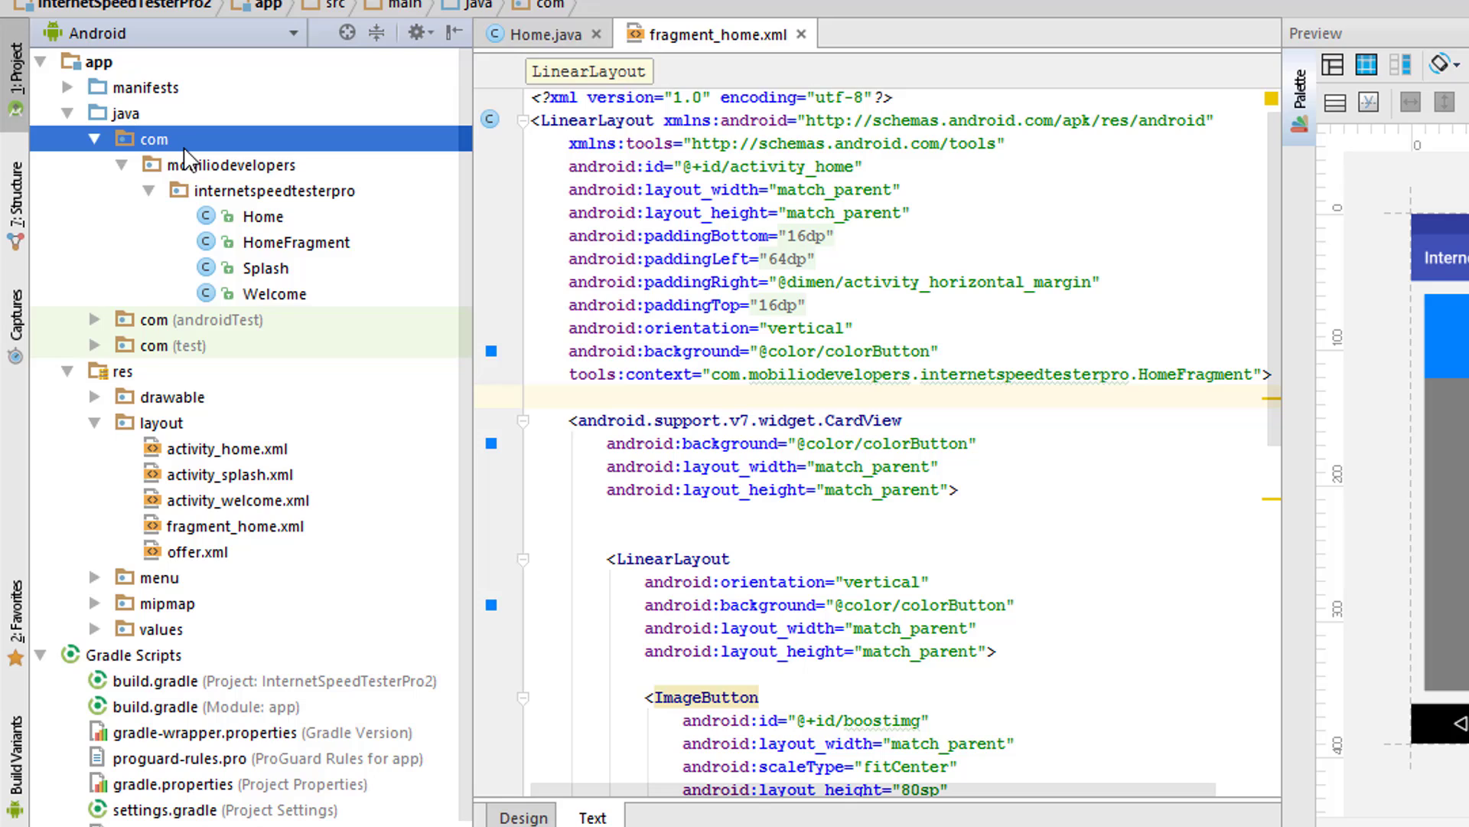
{"action": "mouse_move", "coordinate": [309, 168]}
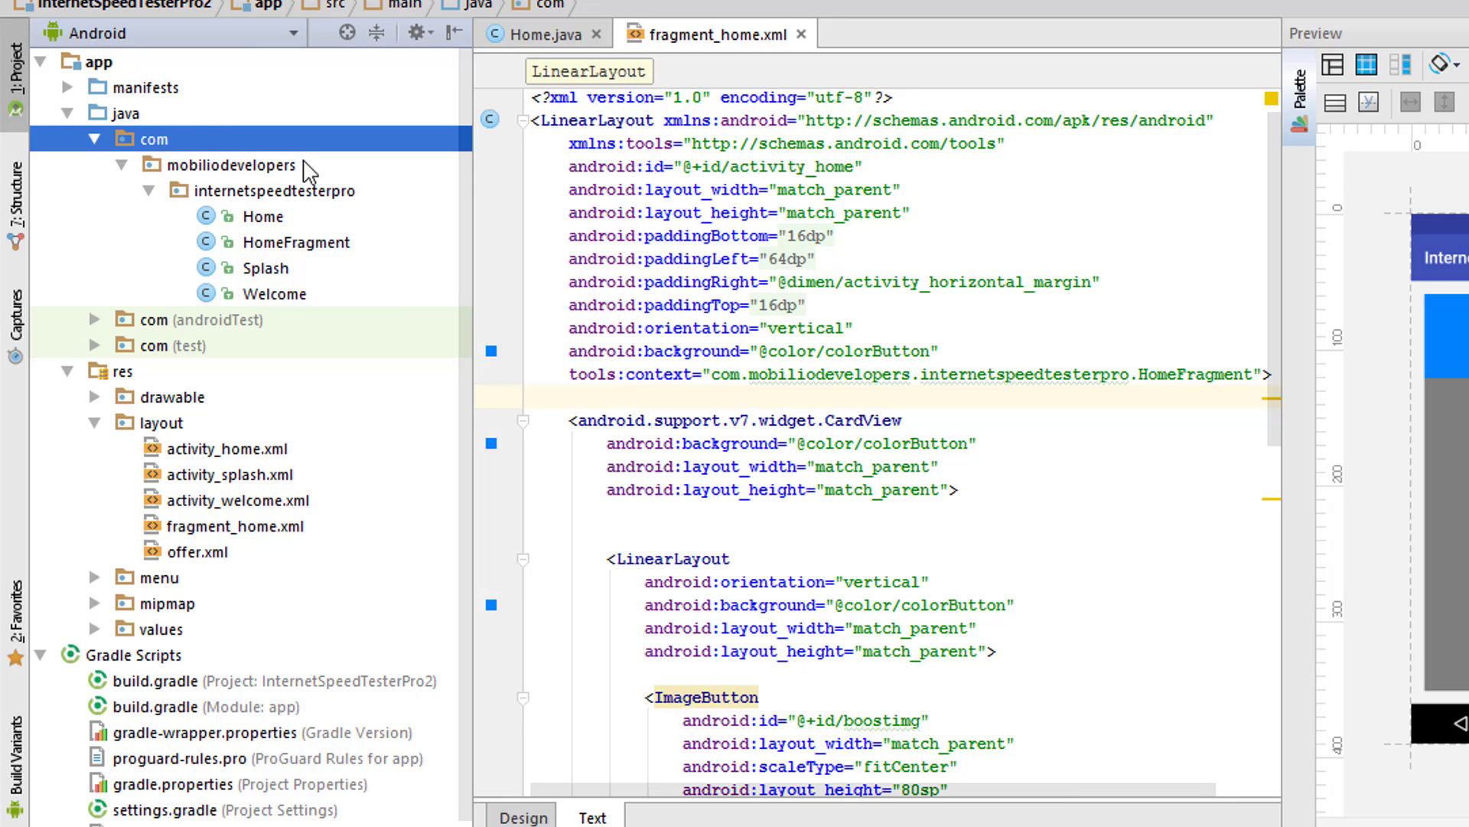
{"action": "left_click", "coordinate": [258, 190]}
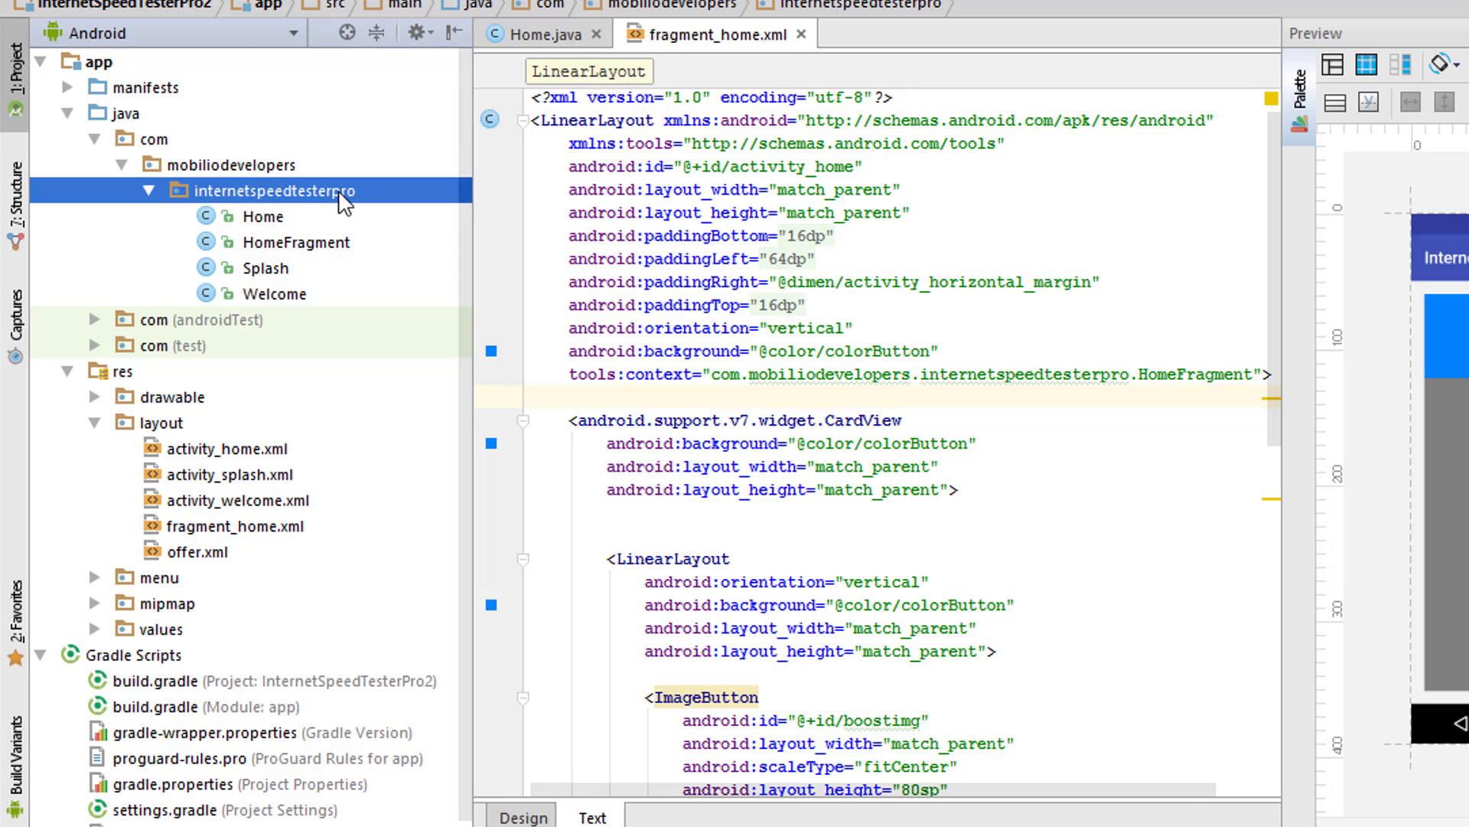
{"action": "mouse_move", "coordinate": [312, 171]}
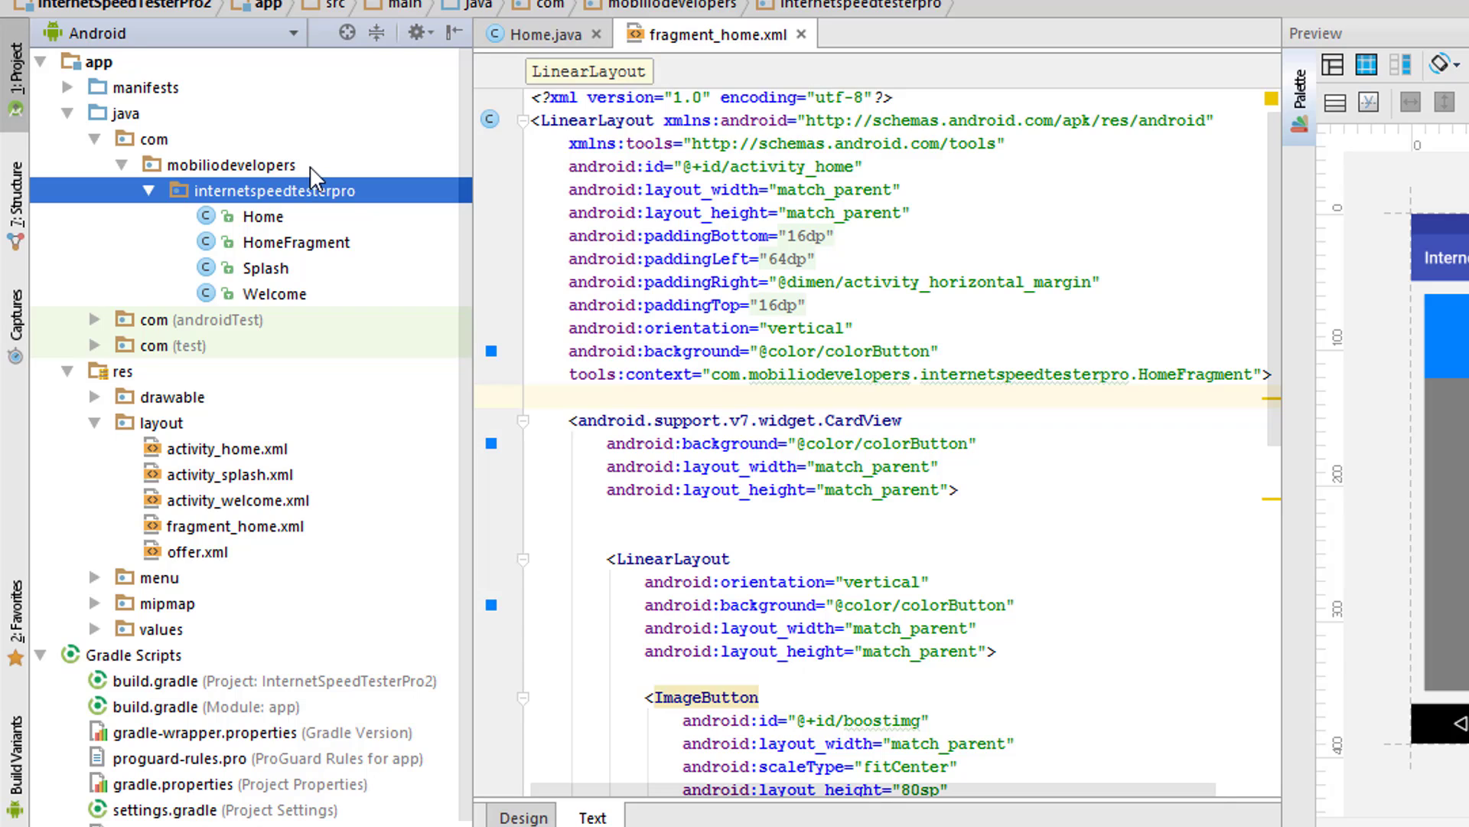
{"action": "left_click", "coordinate": [230, 164]}
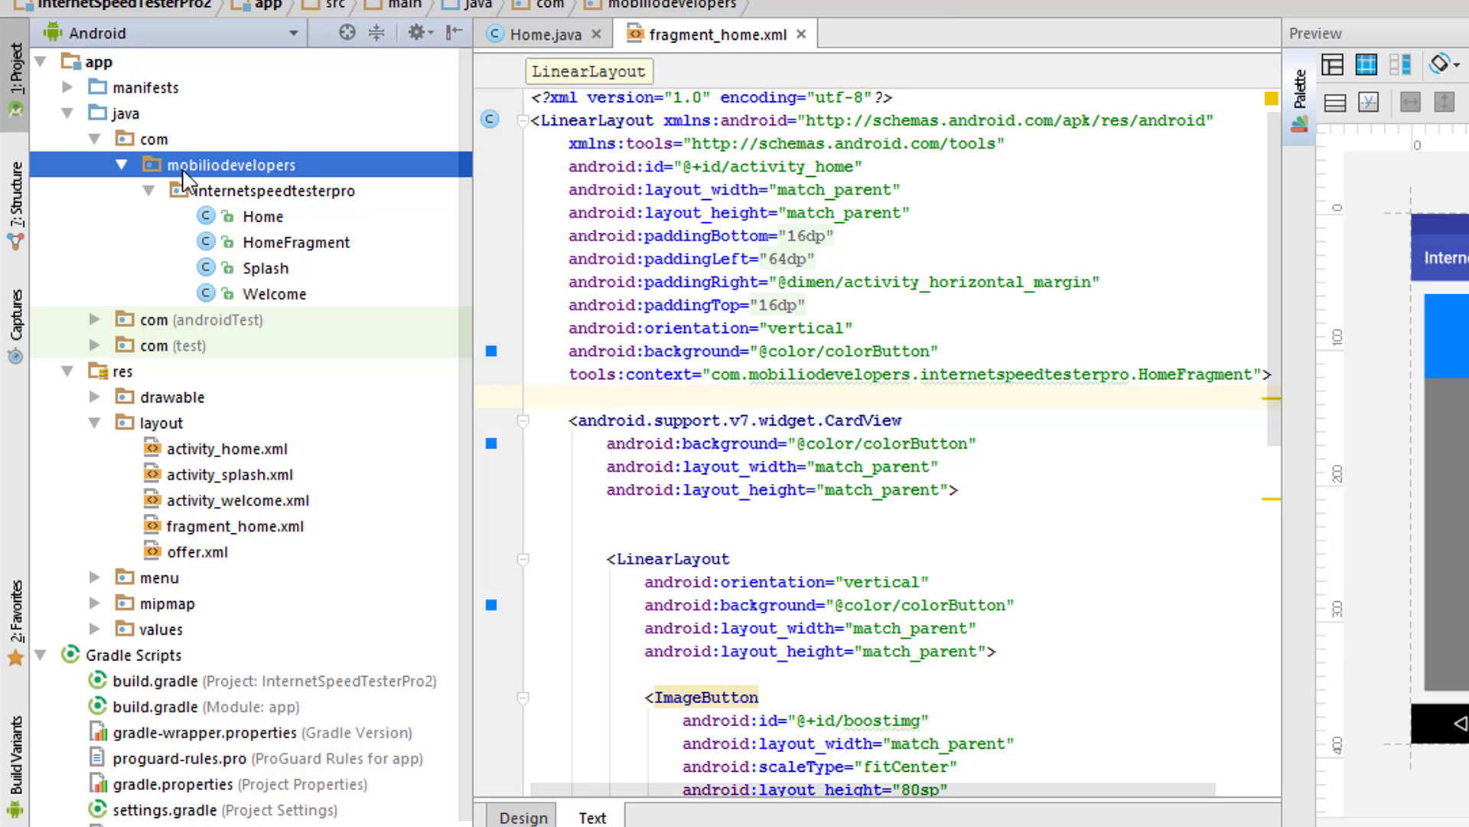
{"action": "mouse_move", "coordinate": [251, 174]}
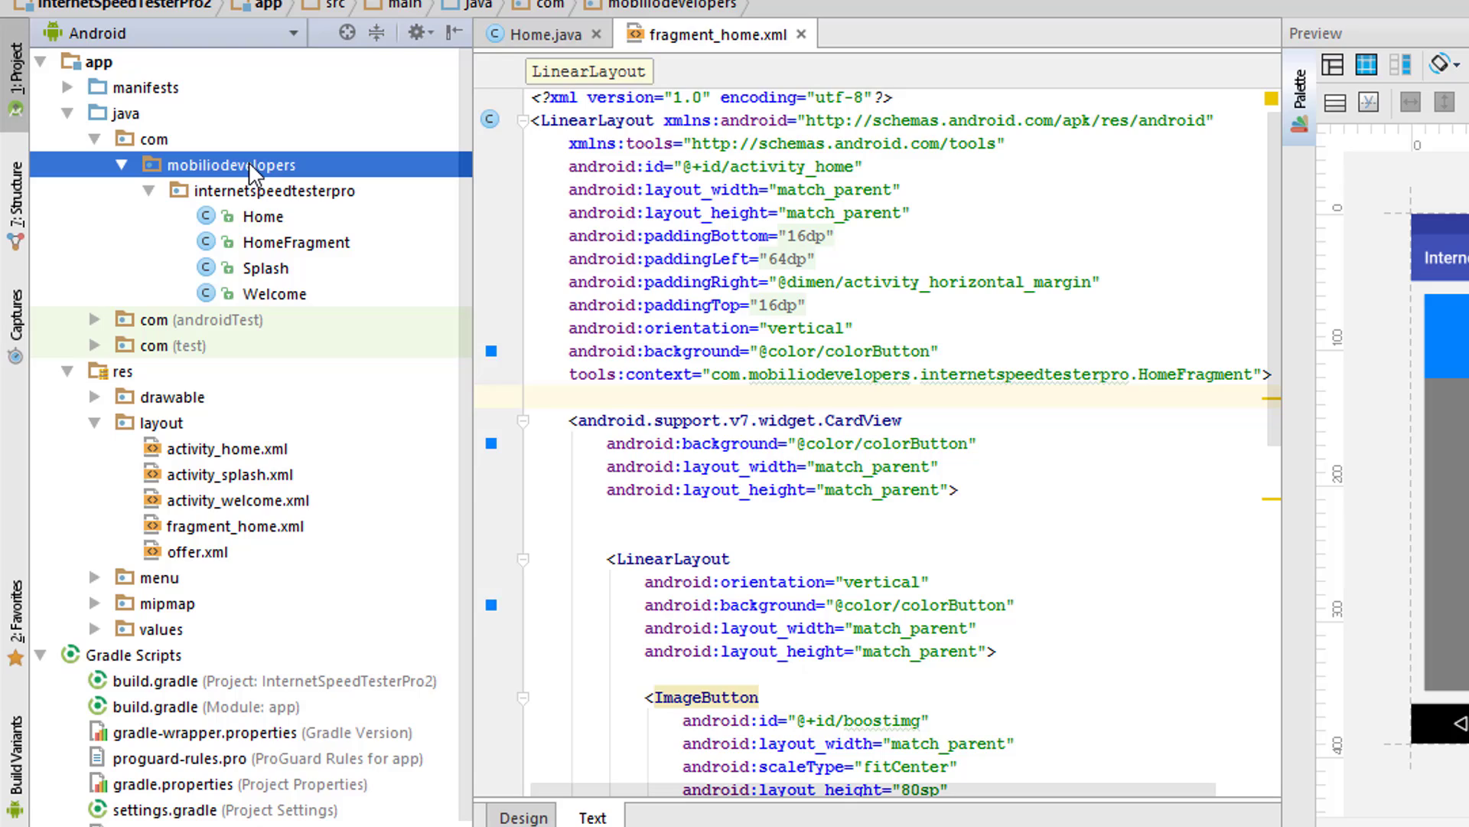
Rename the mobiliodevelopers package to sabithpkcmnr through Refactor > Rename
{"action": "right_click", "coordinate": [234, 164]}
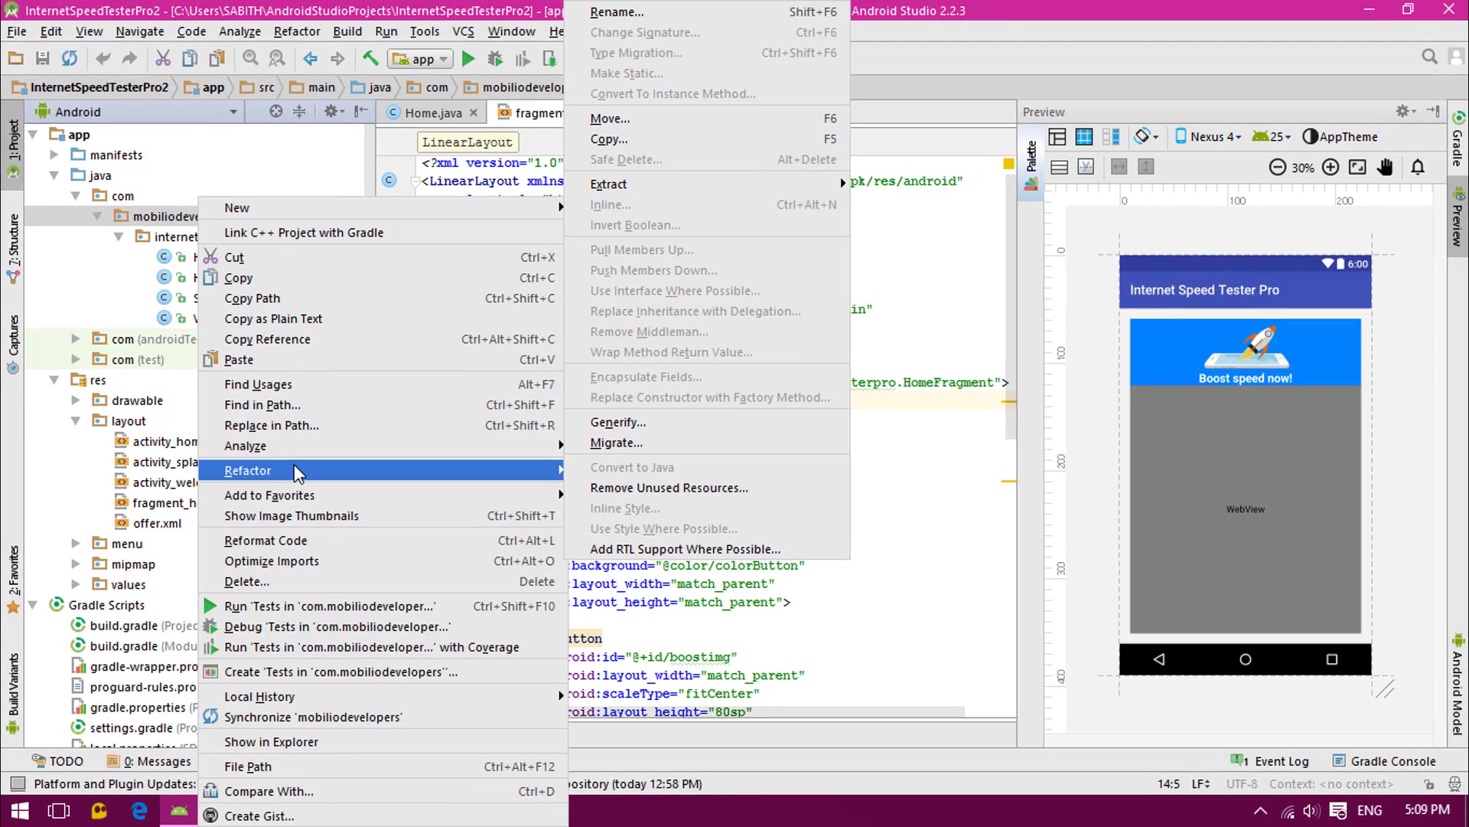
{"action": "mouse_move", "coordinate": [245, 446]}
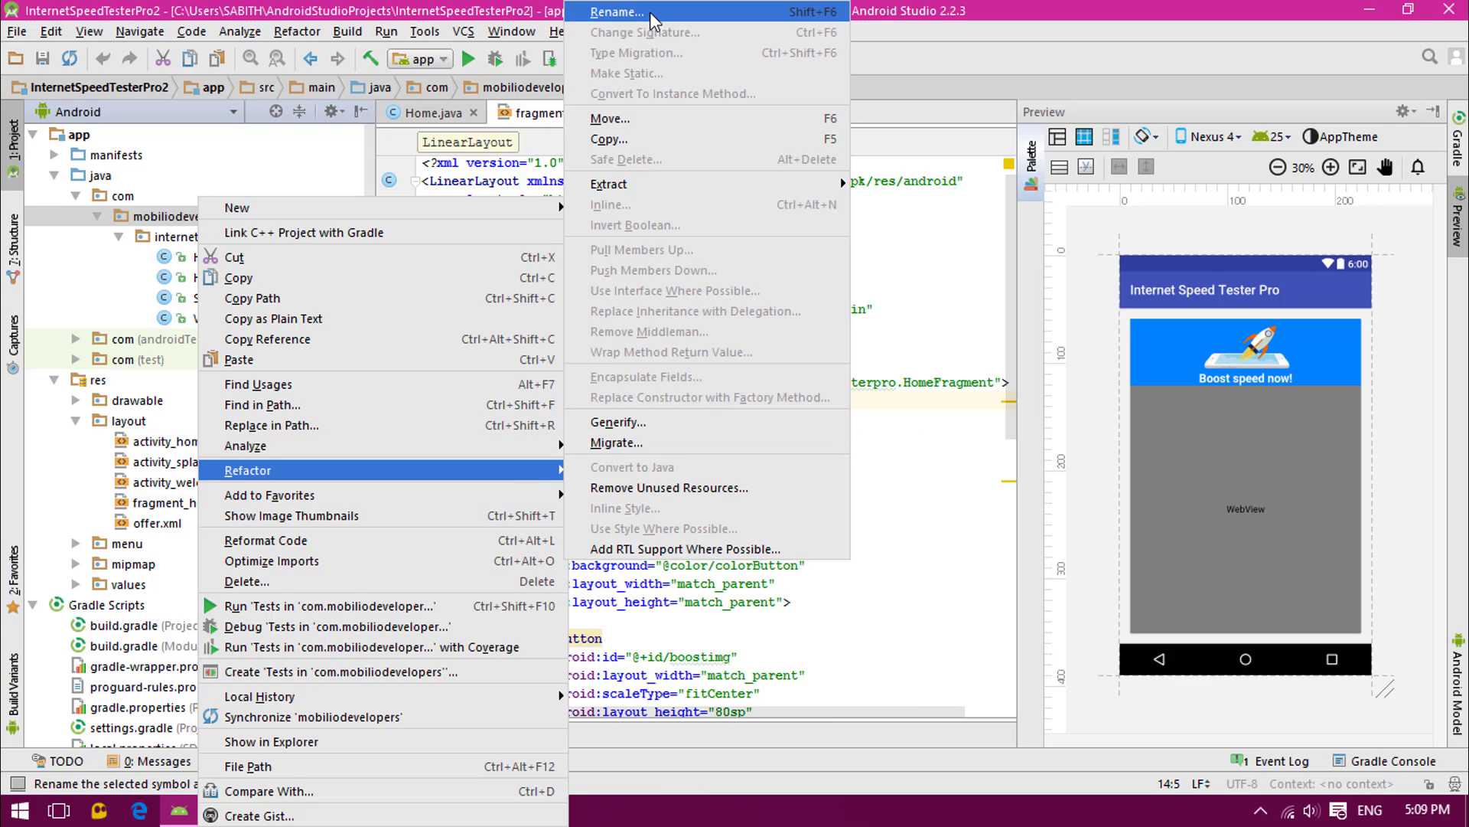
{"action": "left_click", "coordinate": [617, 13]}
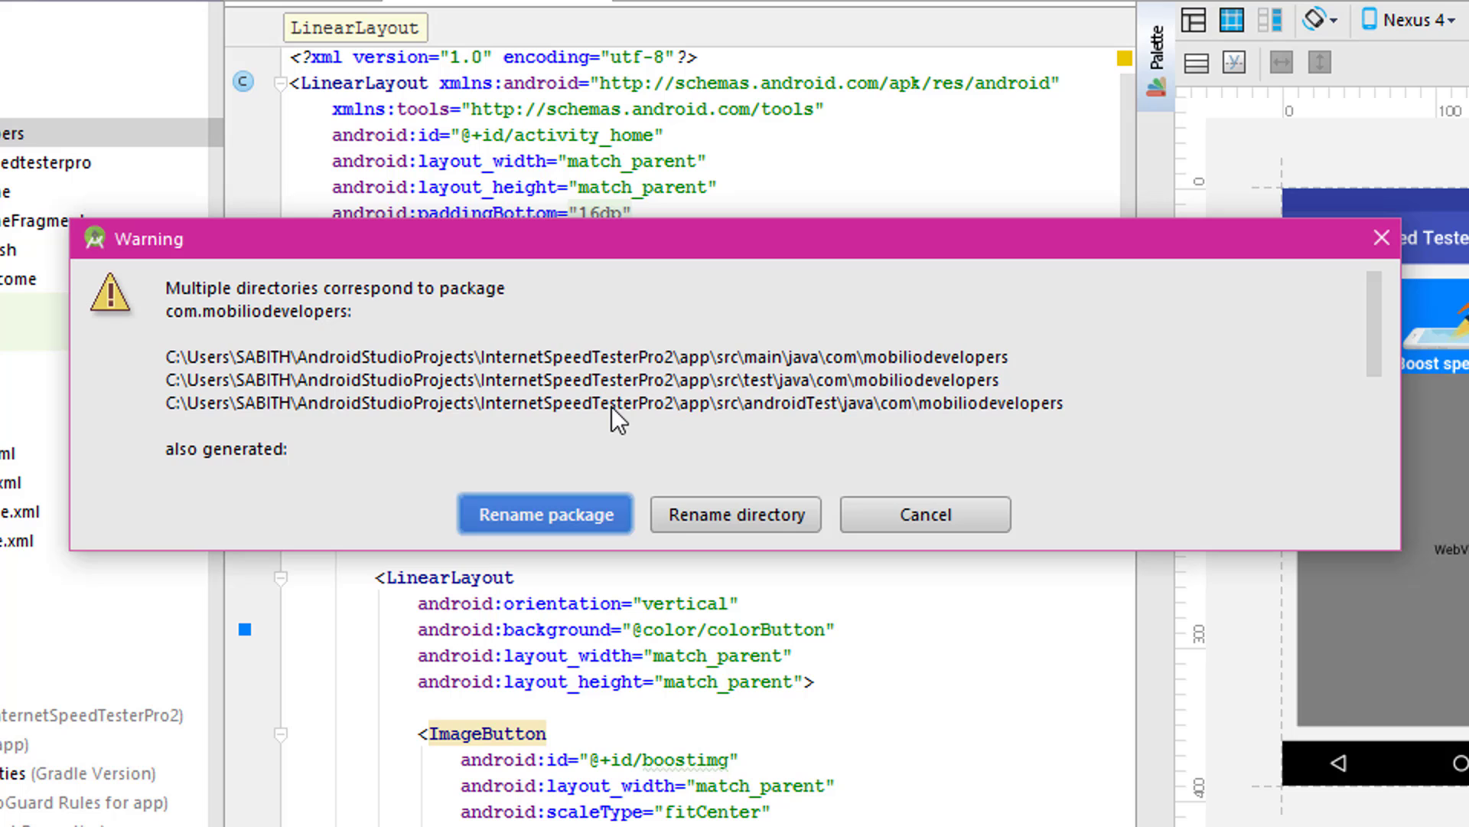
{"action": "mouse_move", "coordinate": [564, 342]}
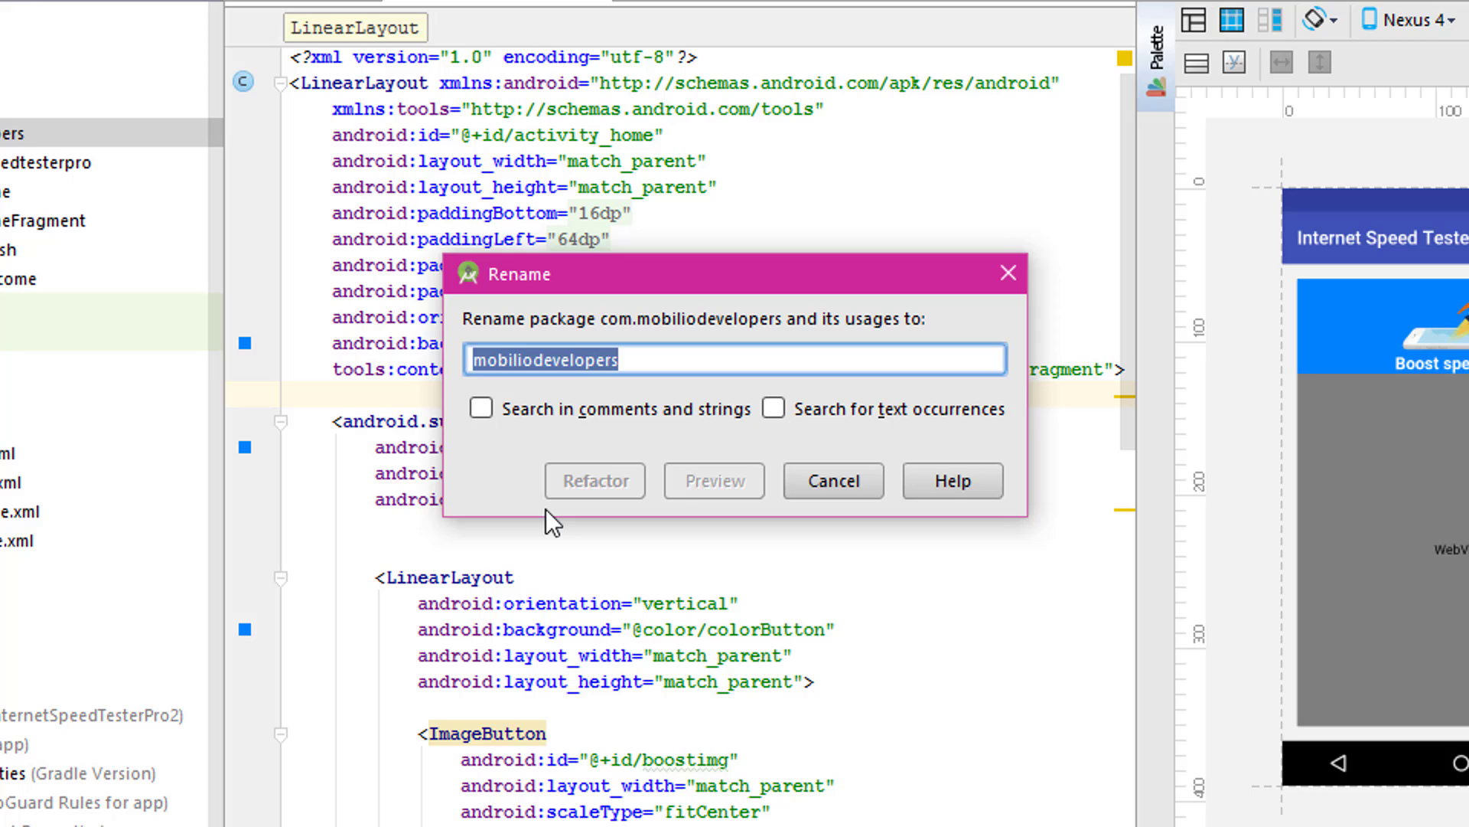
{"action": "type", "text": "sabithpkcmnr"}
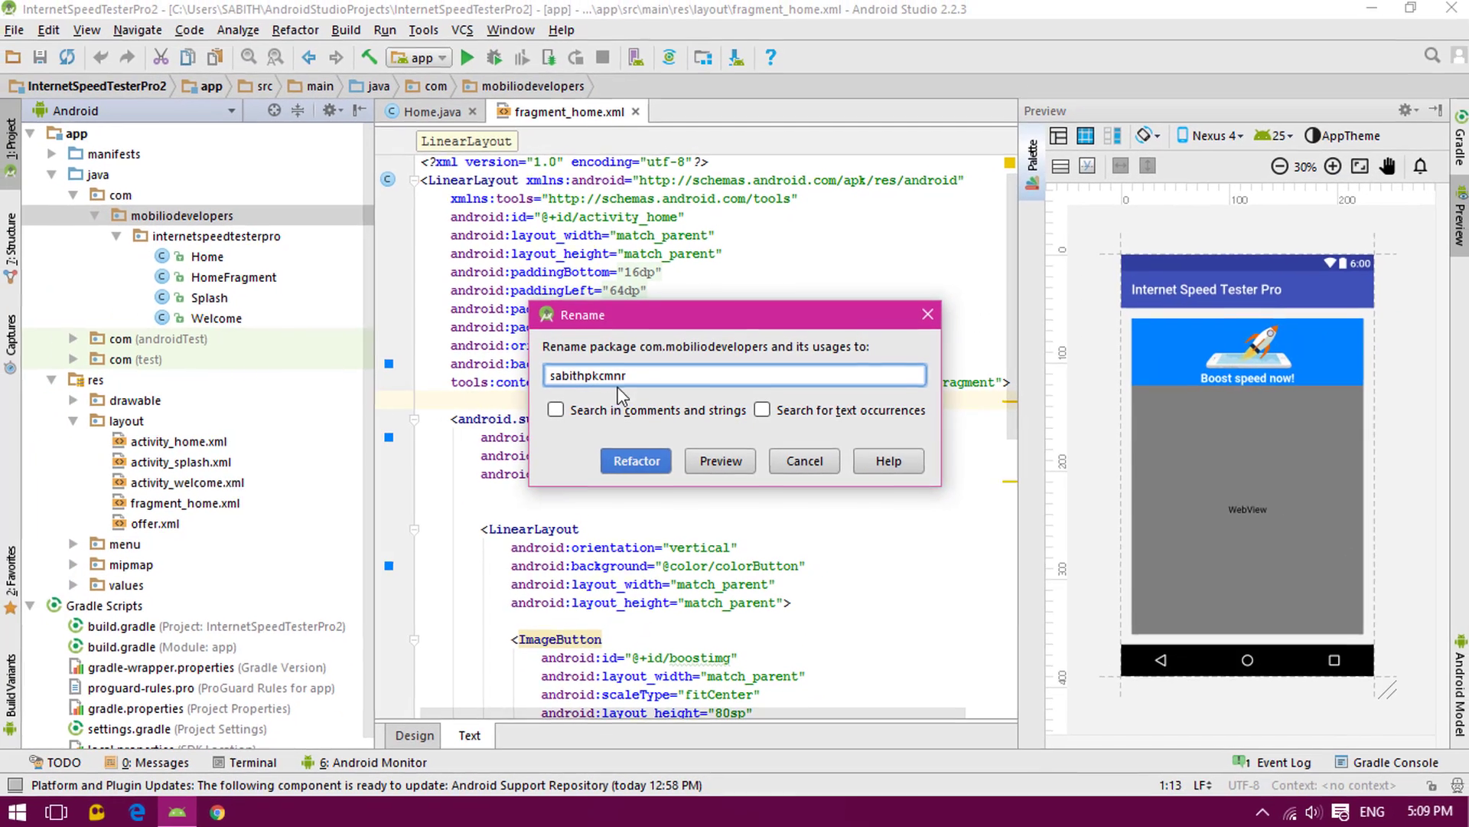
{"action": "left_click", "coordinate": [635, 460]}
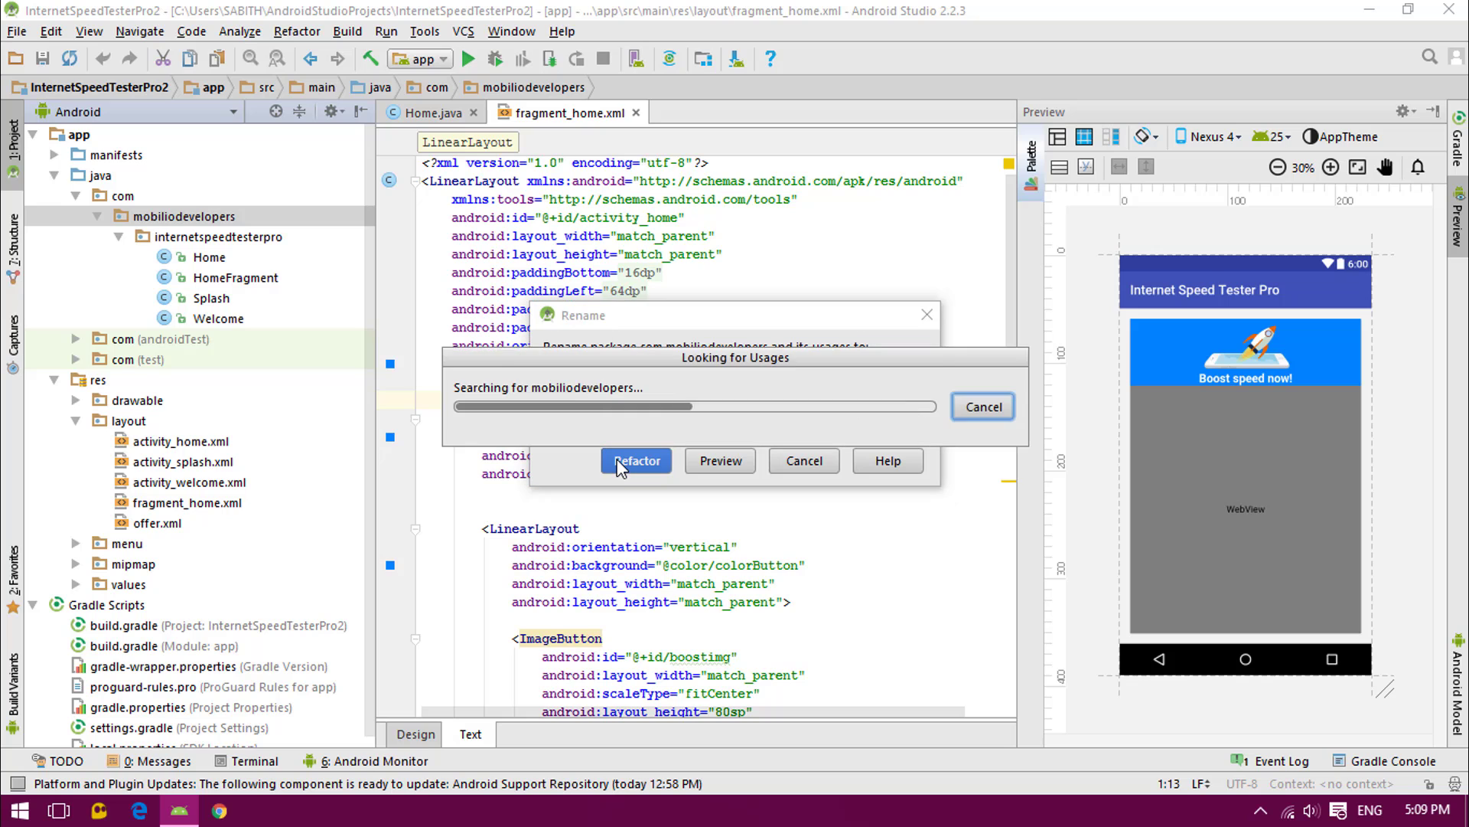
Review the found usages and apply the rename across 534 occurrences
{"action": "left_click", "coordinate": [635, 460]}
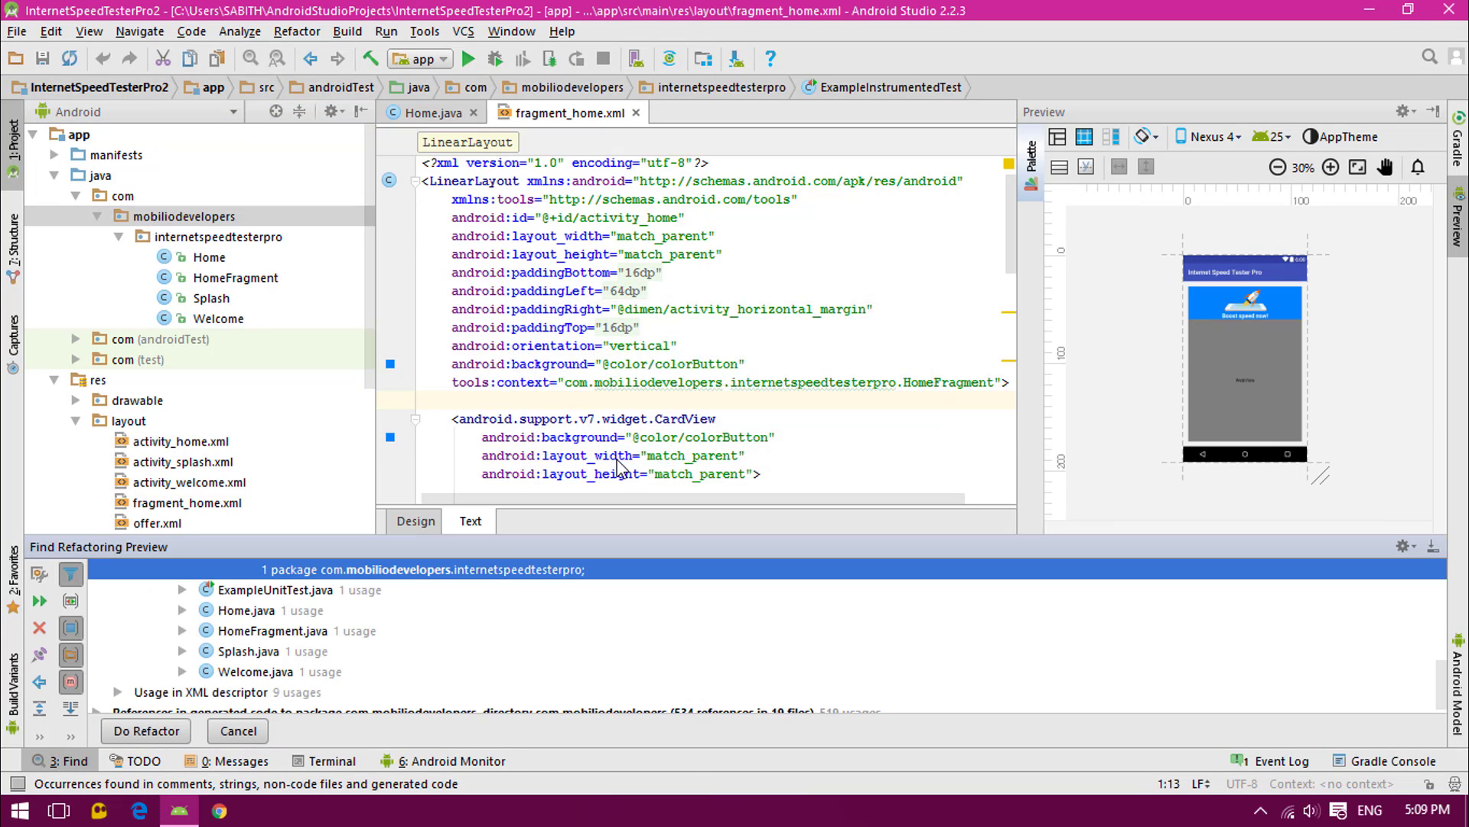
{"action": "left_click", "coordinate": [1277, 166]}
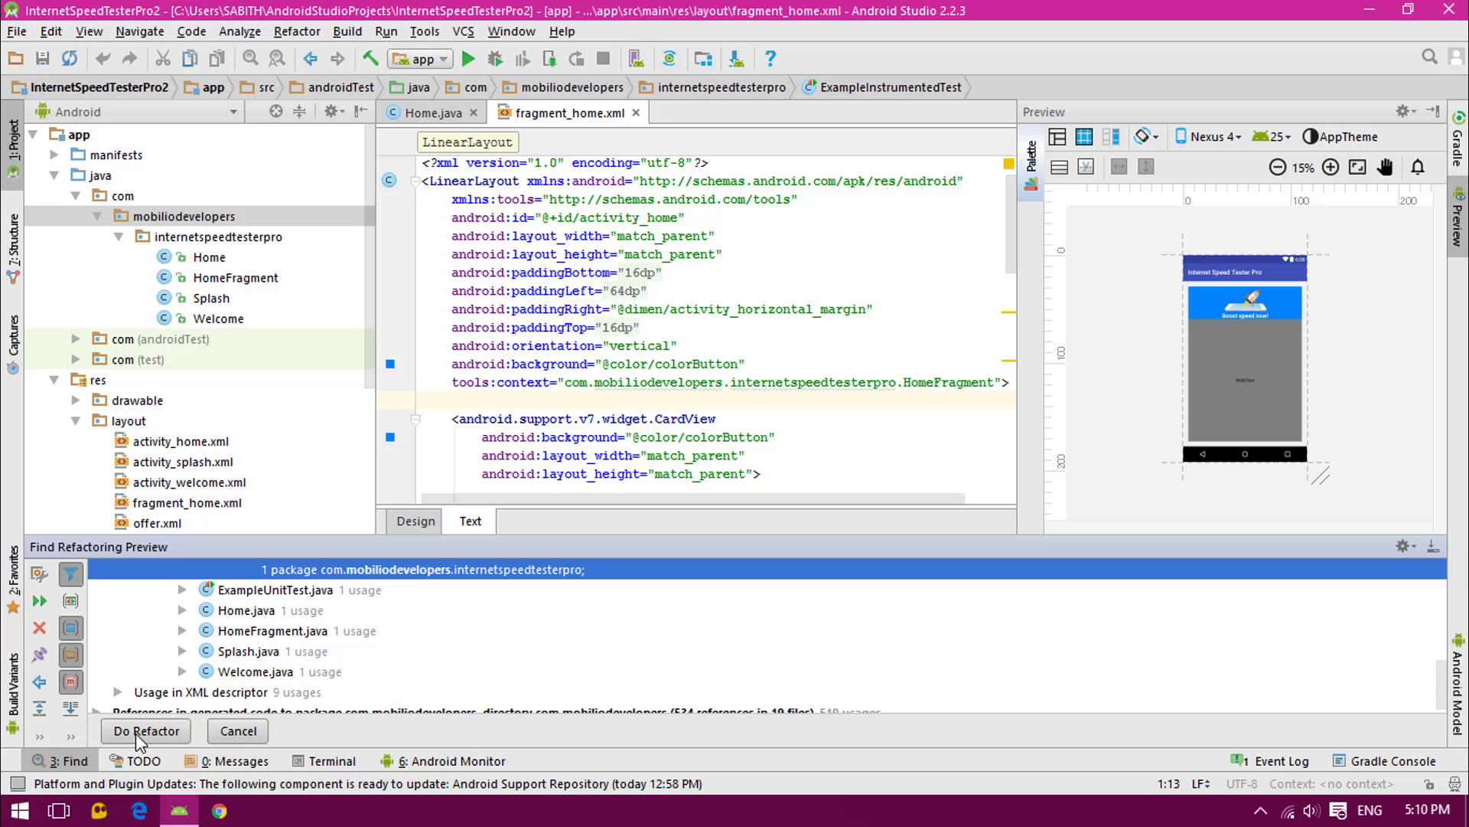
{"action": "left_click", "coordinate": [144, 730]}
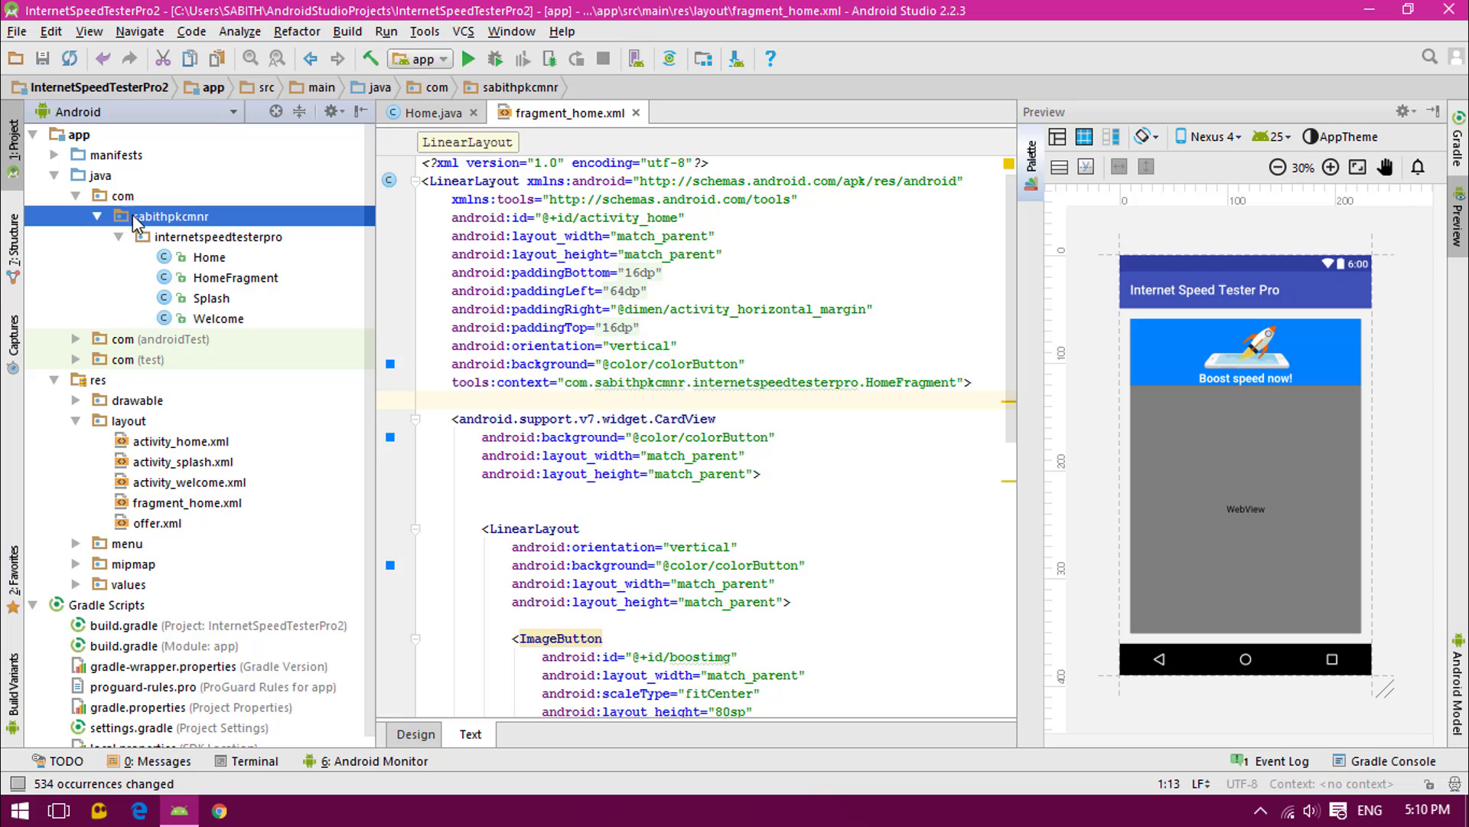
{"action": "mouse_move", "coordinate": [192, 246]}
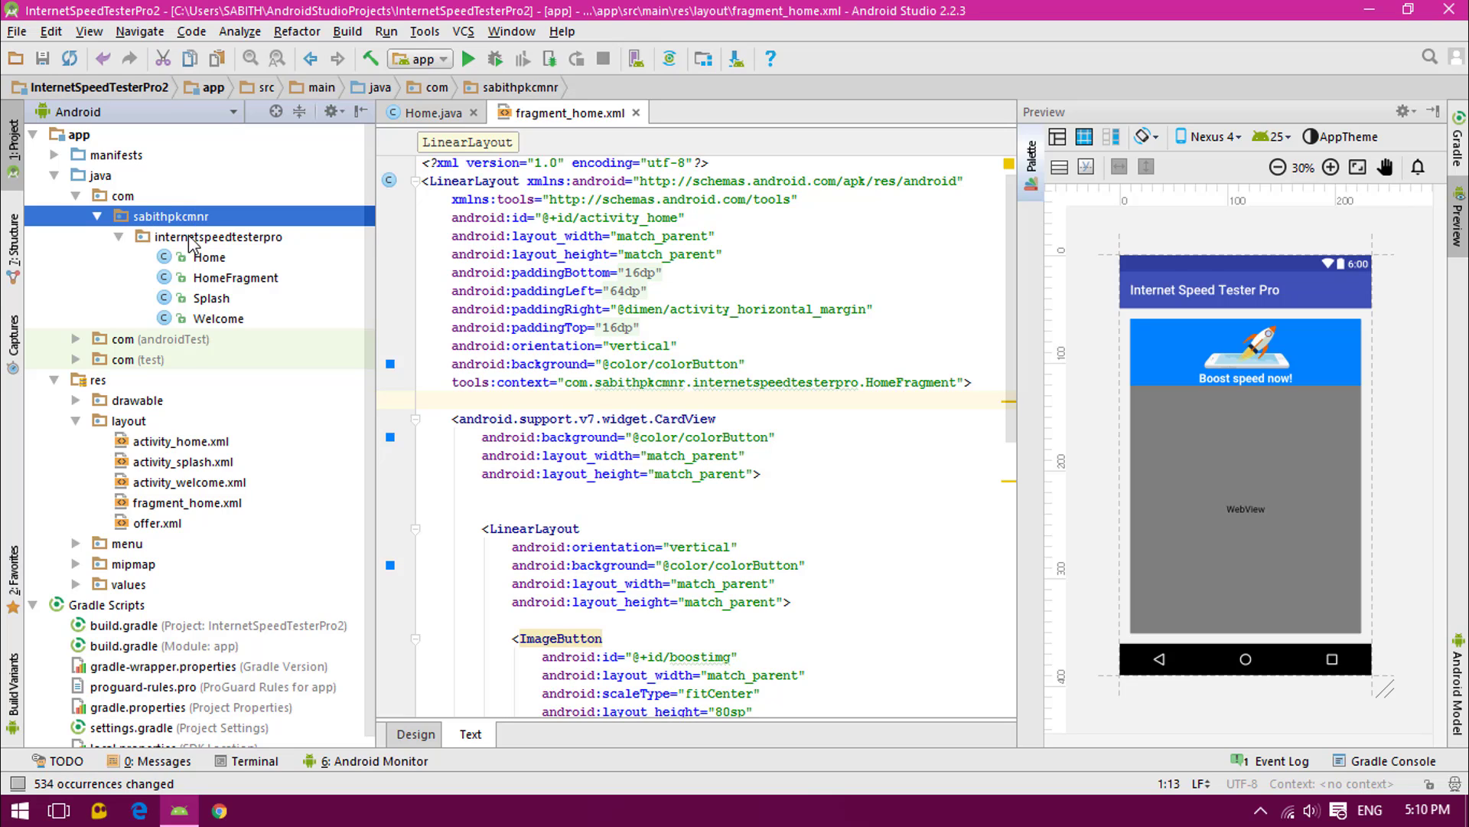
{"action": "mouse_move", "coordinate": [301, 234]}
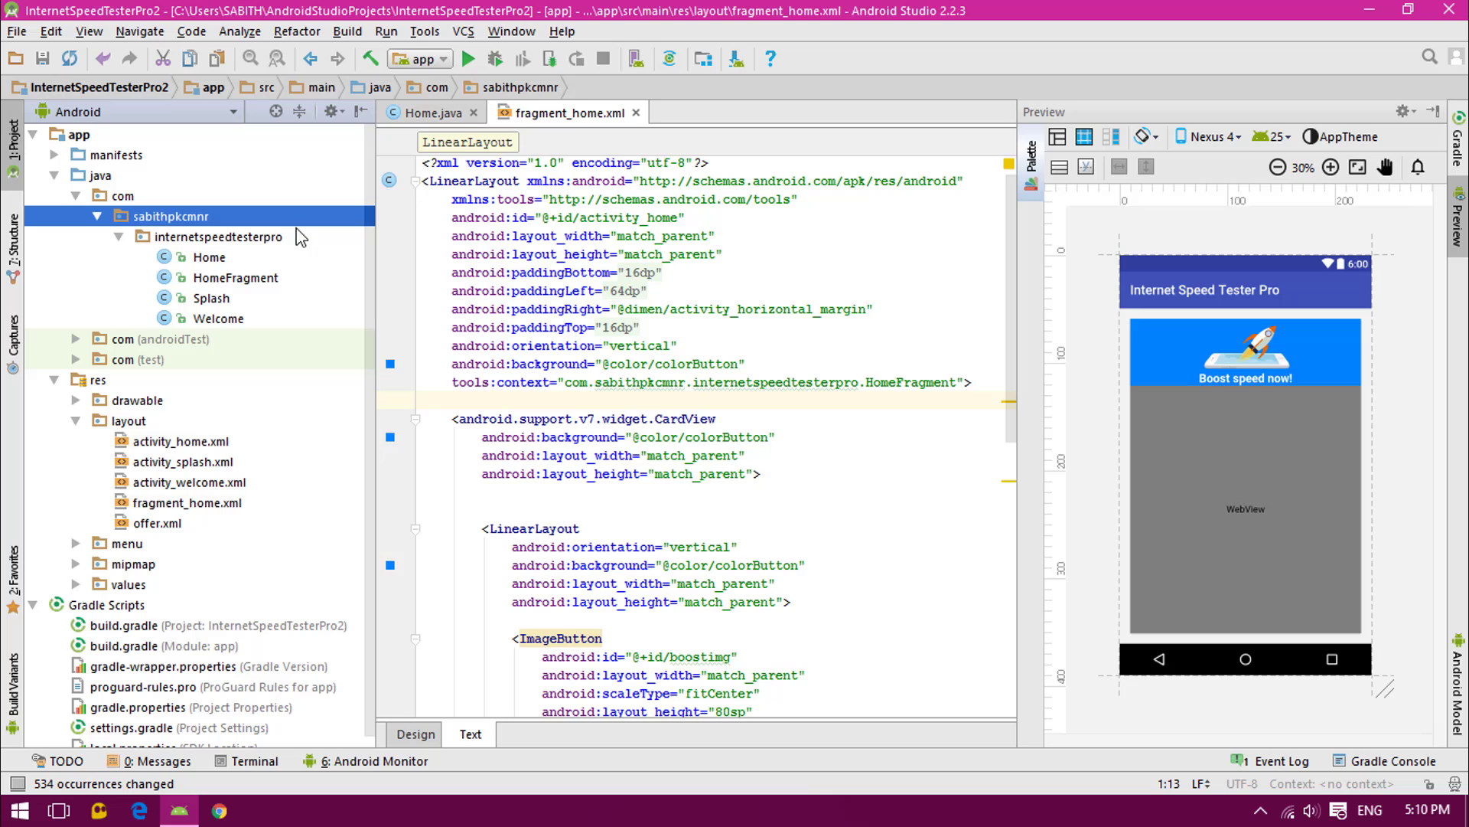
Check the renamed sabithpkcmnr package in the project tree
{"action": "left_click", "coordinate": [219, 236]}
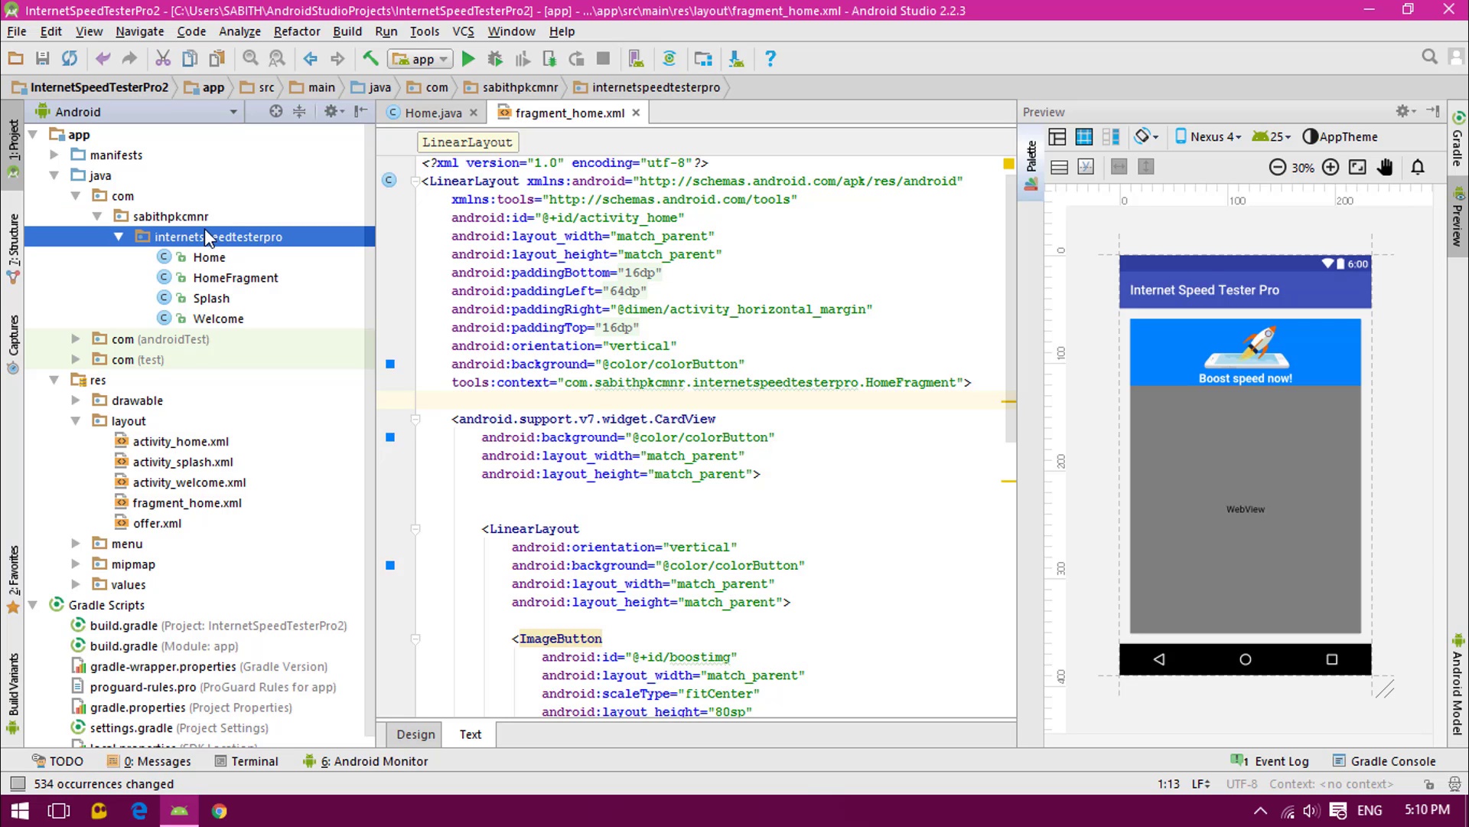
{"action": "left_click", "coordinate": [171, 216]}
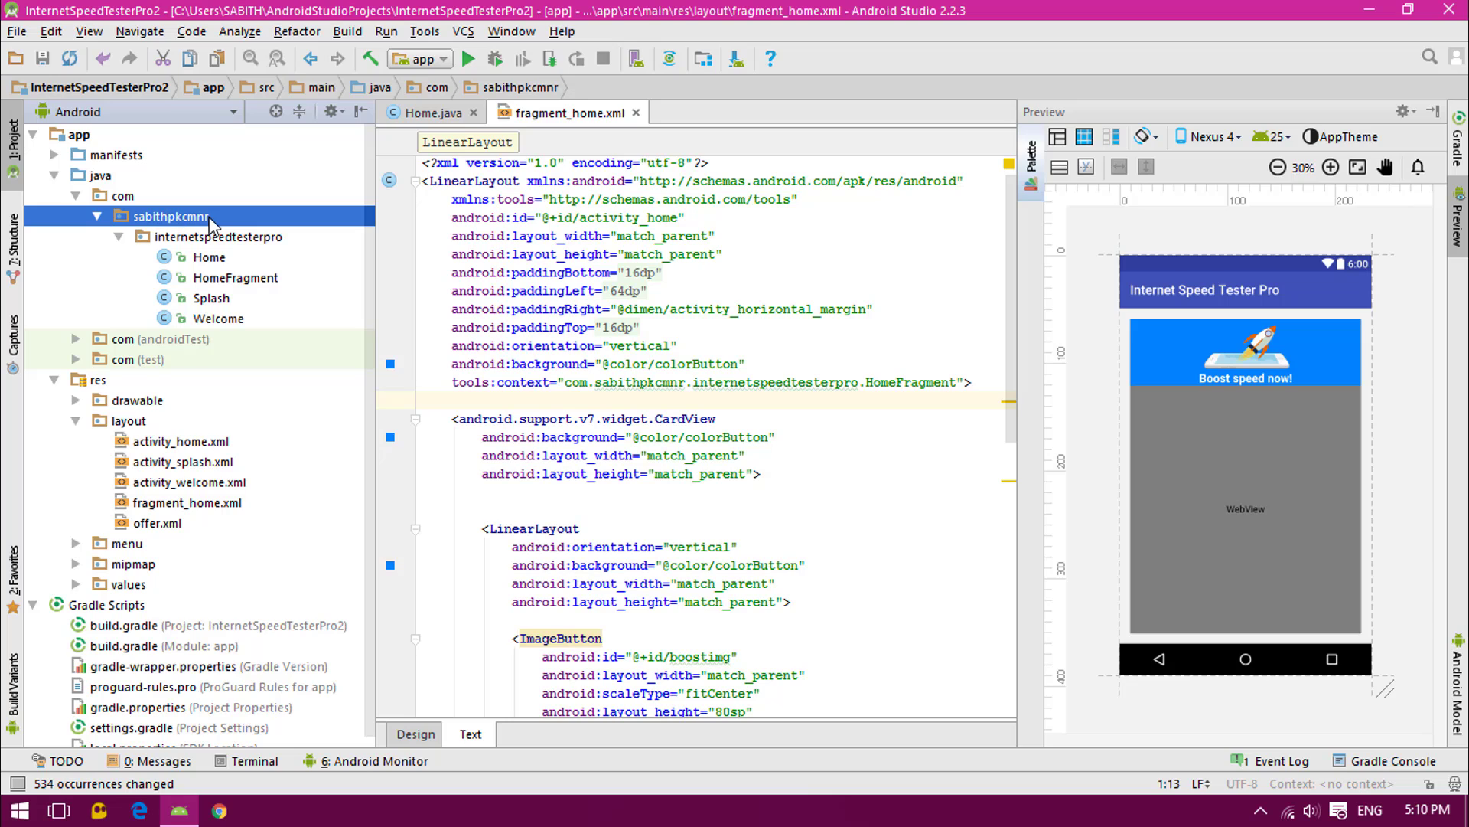
{"action": "scroll", "scroll_direction": "up", "scroll_amount": 3}
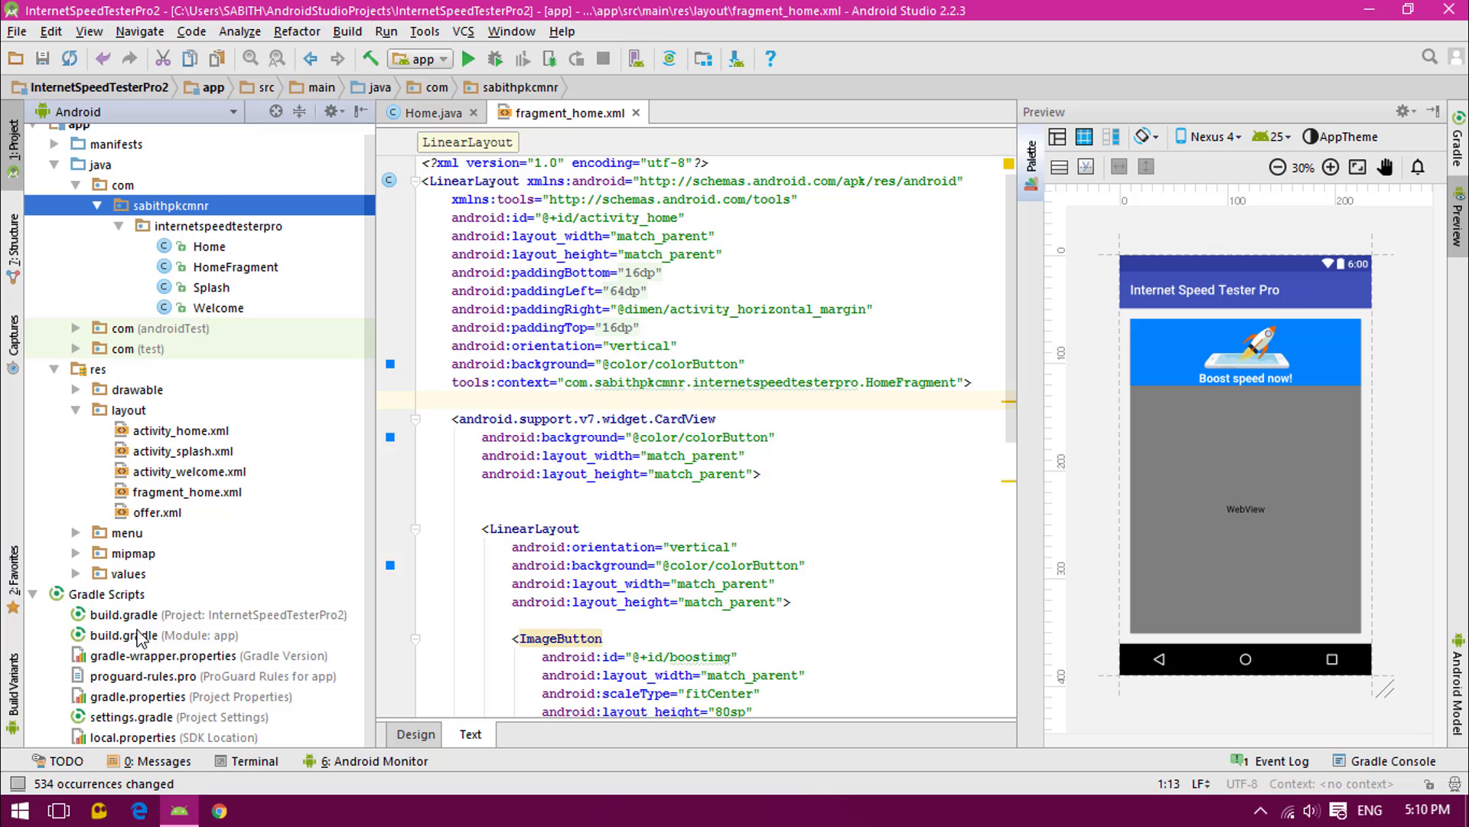
Set applicationId to com.sabithpkcmnr.internetspeedtesterpro in app build.gradle, sync, and check Home.java
{"action": "double_click", "coordinate": [122, 634]}
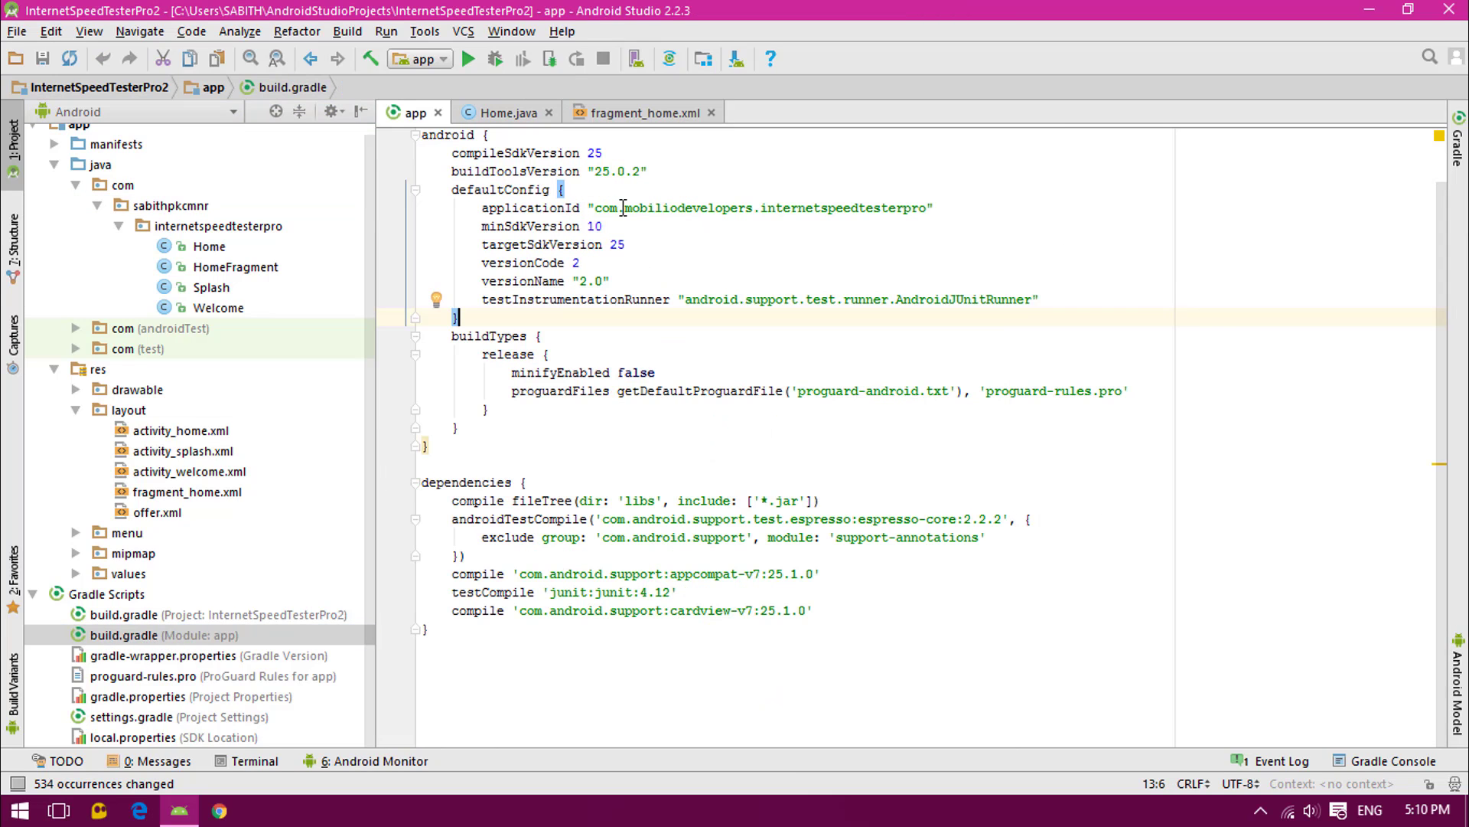
{"action": "left_click", "coordinate": [752, 208]}
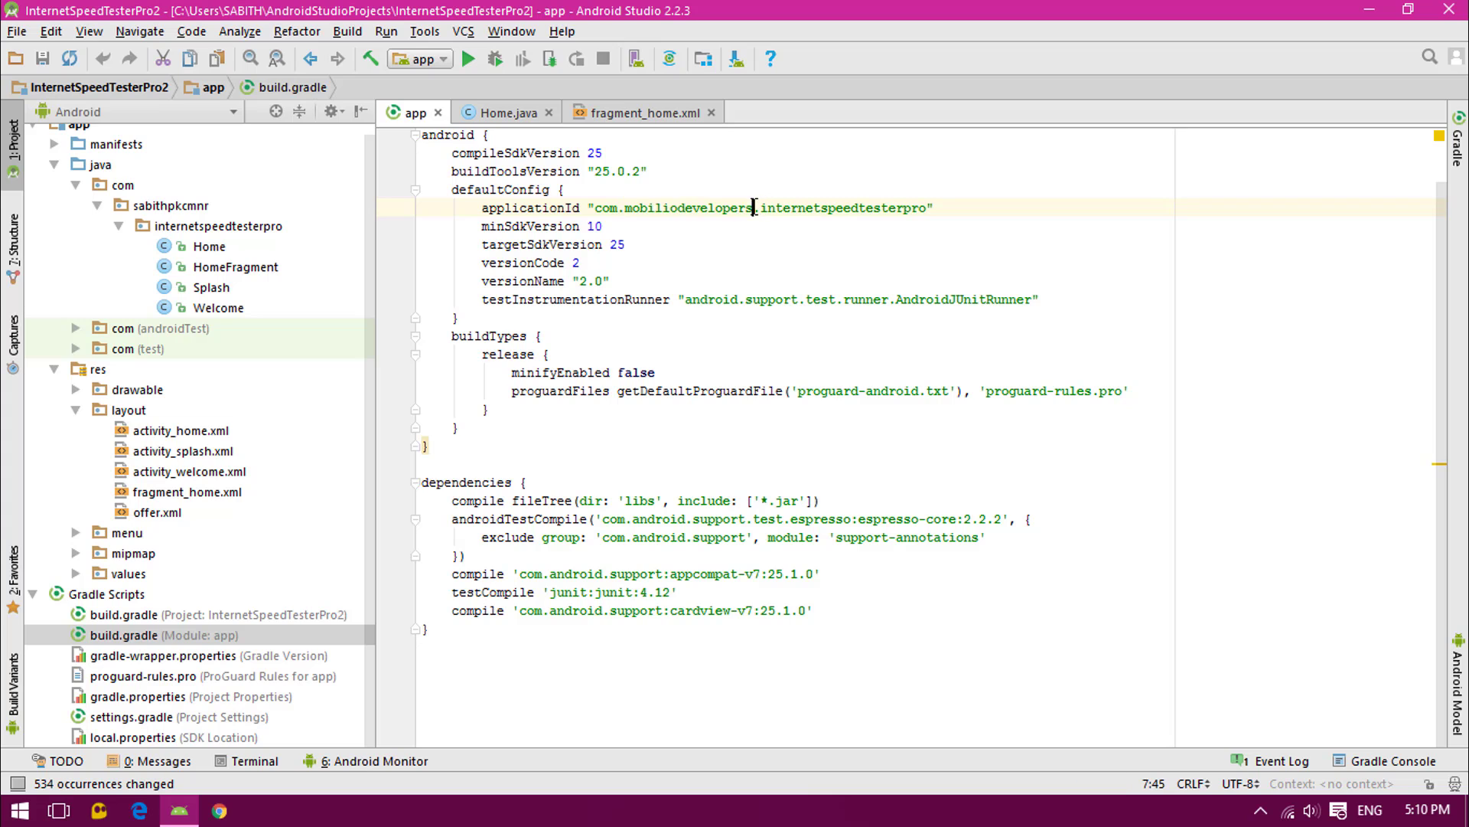
{"action": "double_click", "coordinate": [685, 207]}
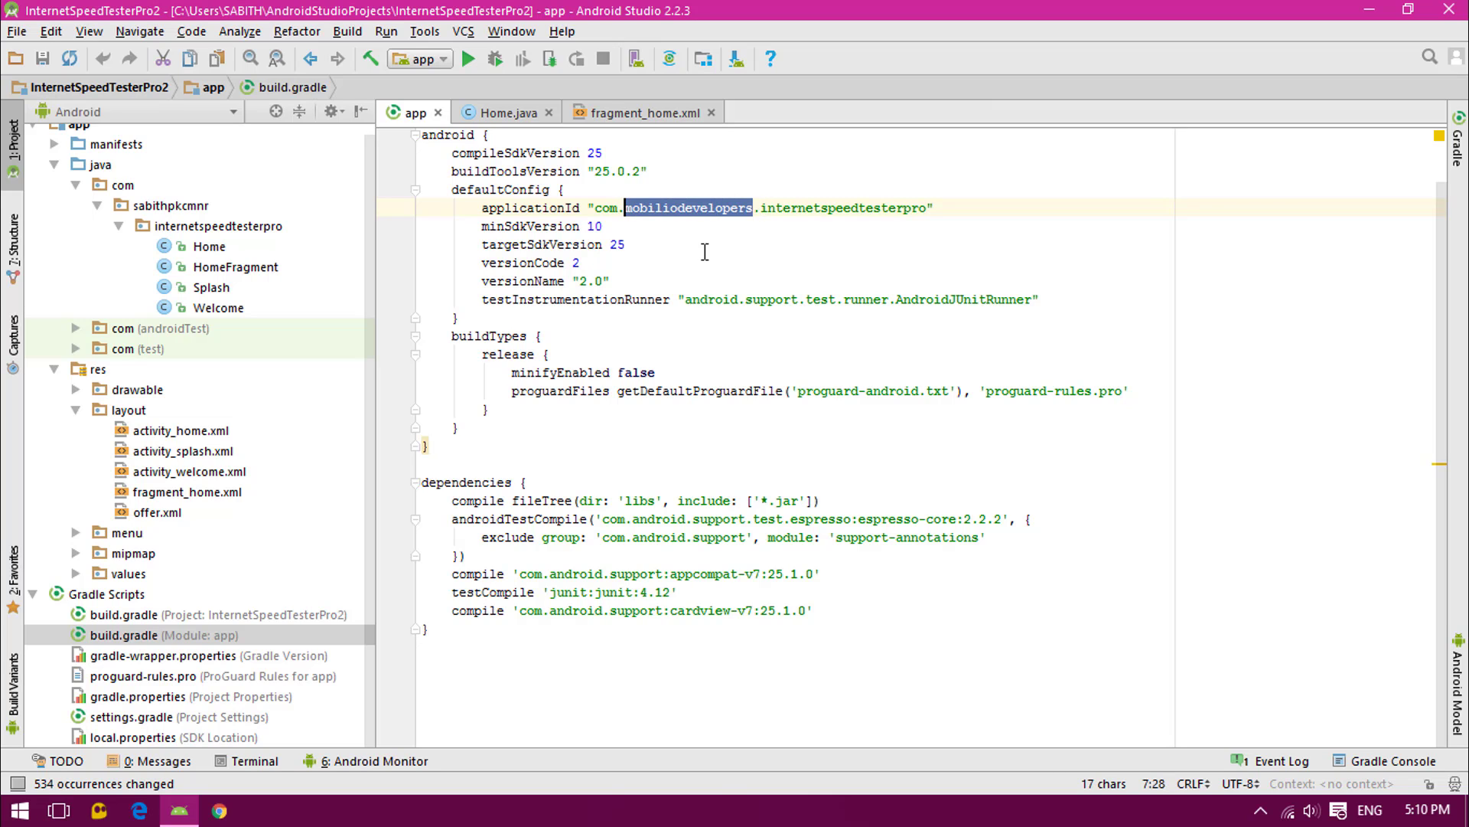
{"action": "type", "text": "sabithpkcmnr"}
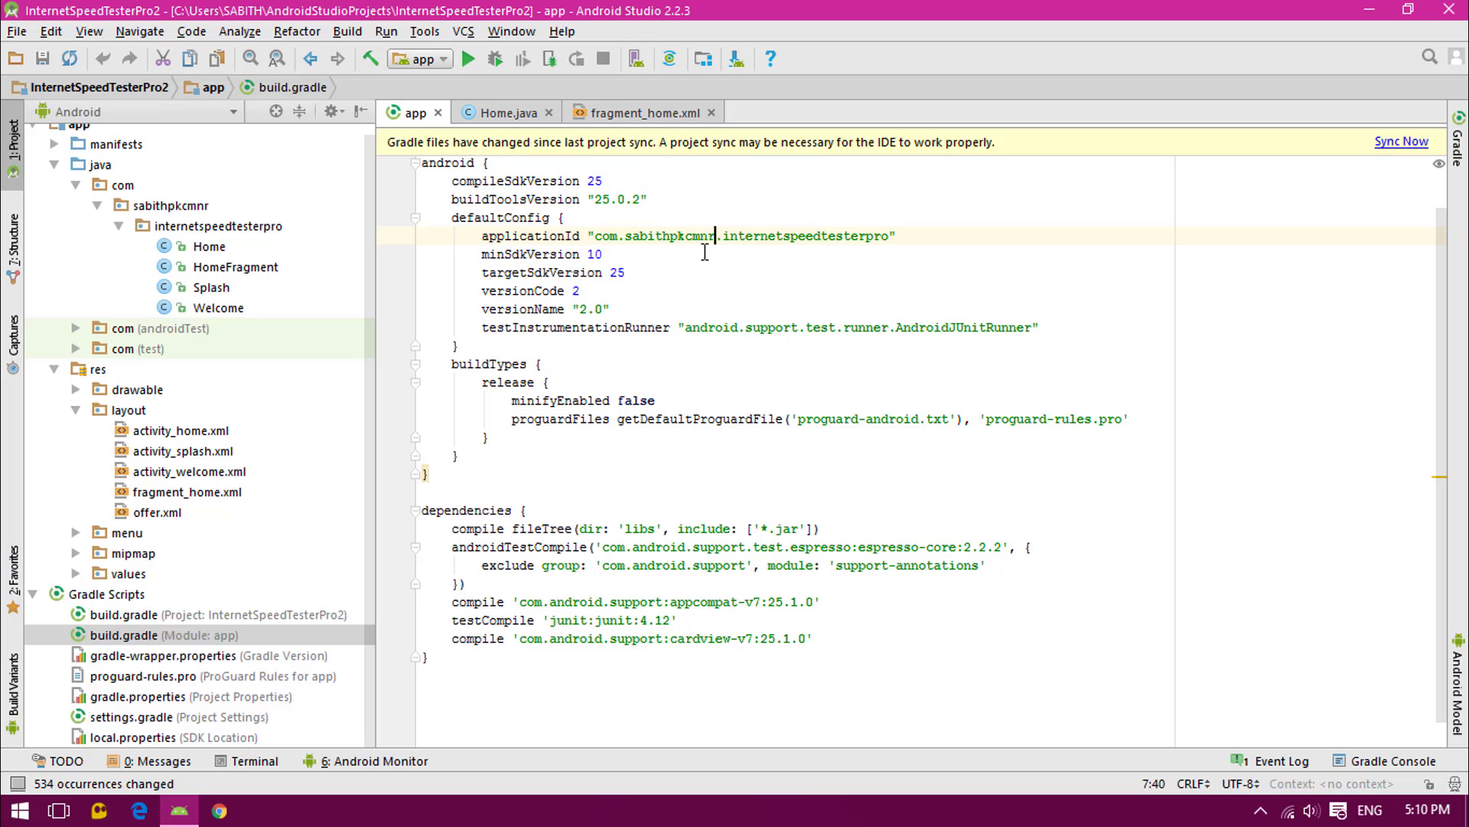
{"action": "mouse_move", "coordinate": [1332, 209]}
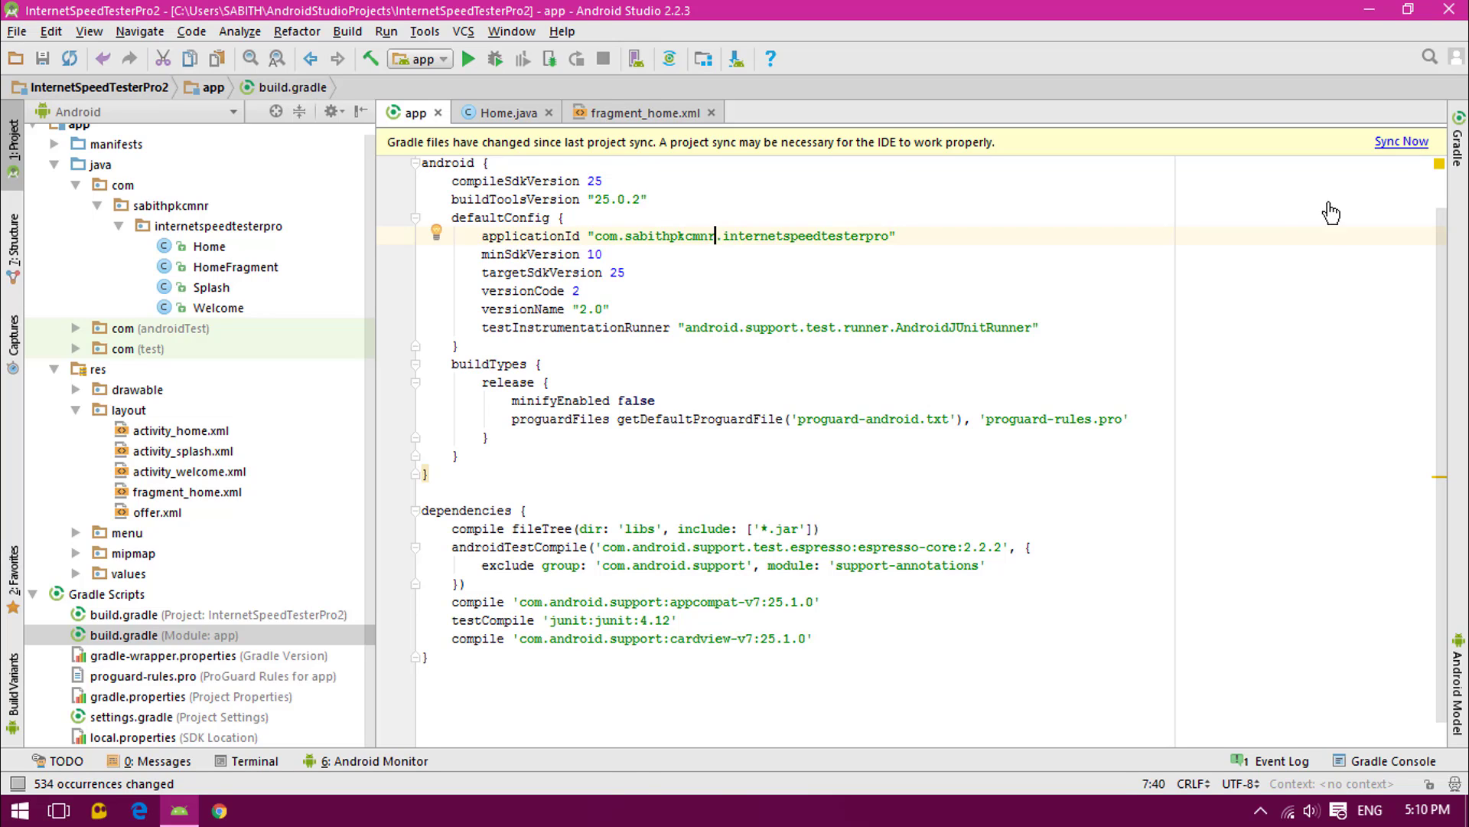
{"action": "left_click", "coordinate": [1402, 141]}
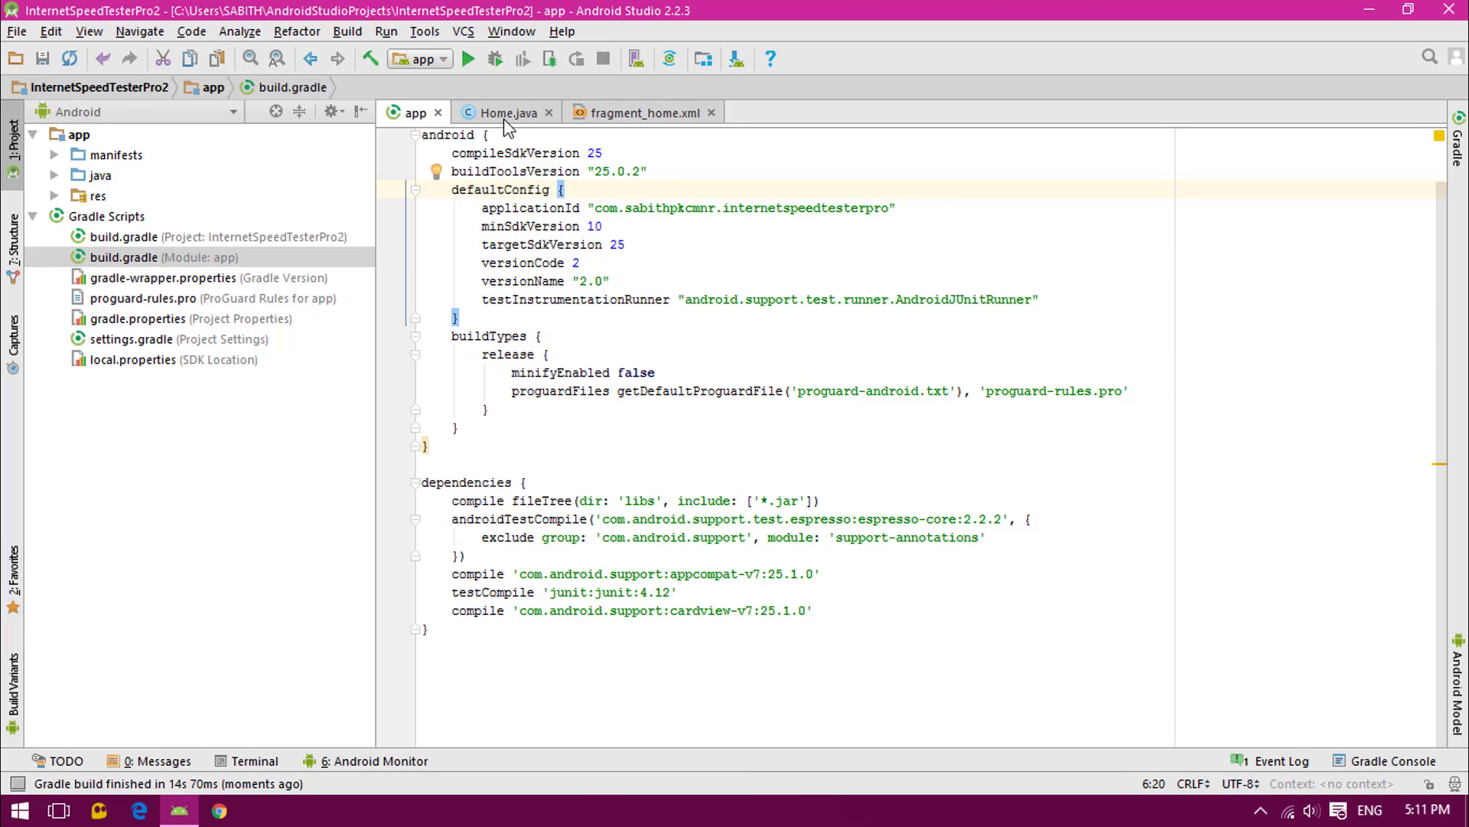
{"action": "left_click", "coordinate": [504, 112]}
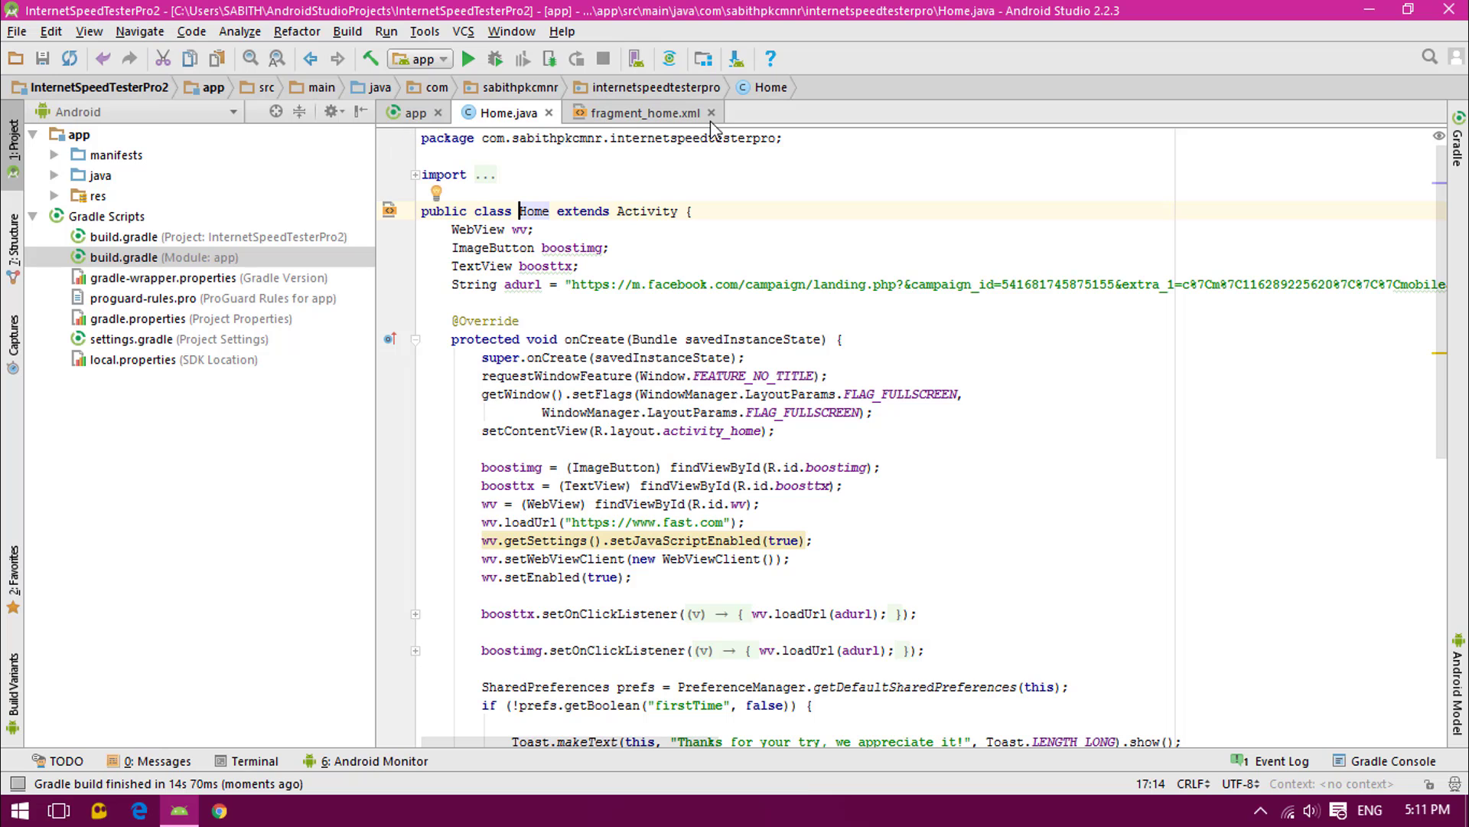